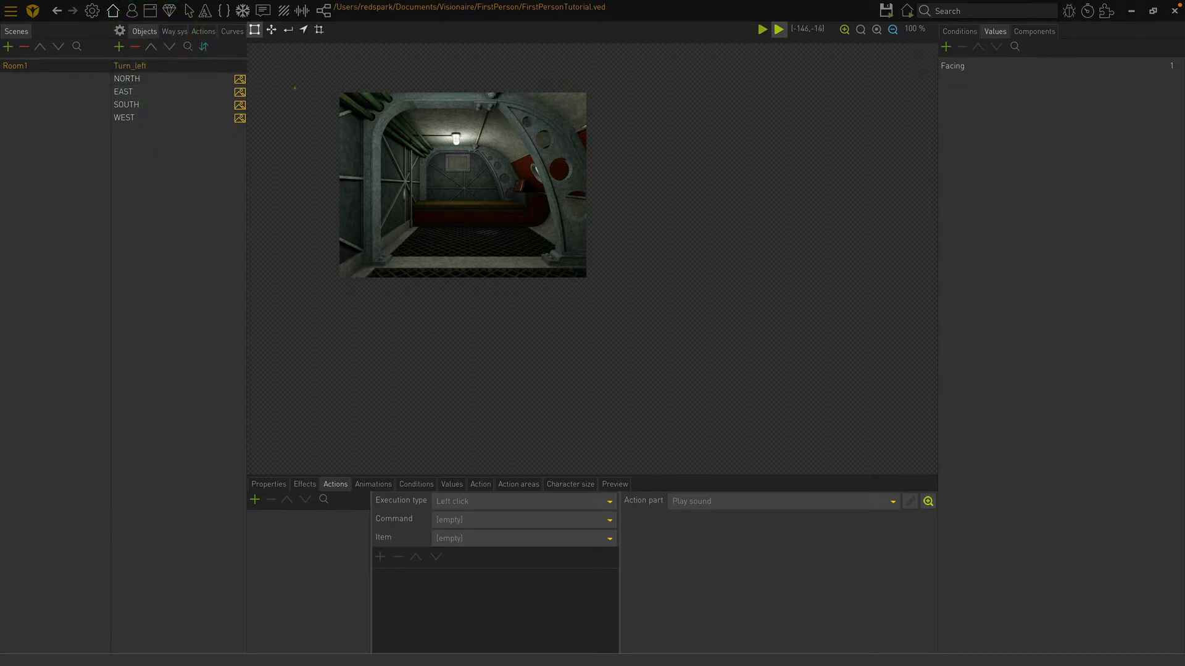
# Step: Draw Turn_left's object area as a tall rectangle along Room1's left edge
pyautogui.click(255, 29)
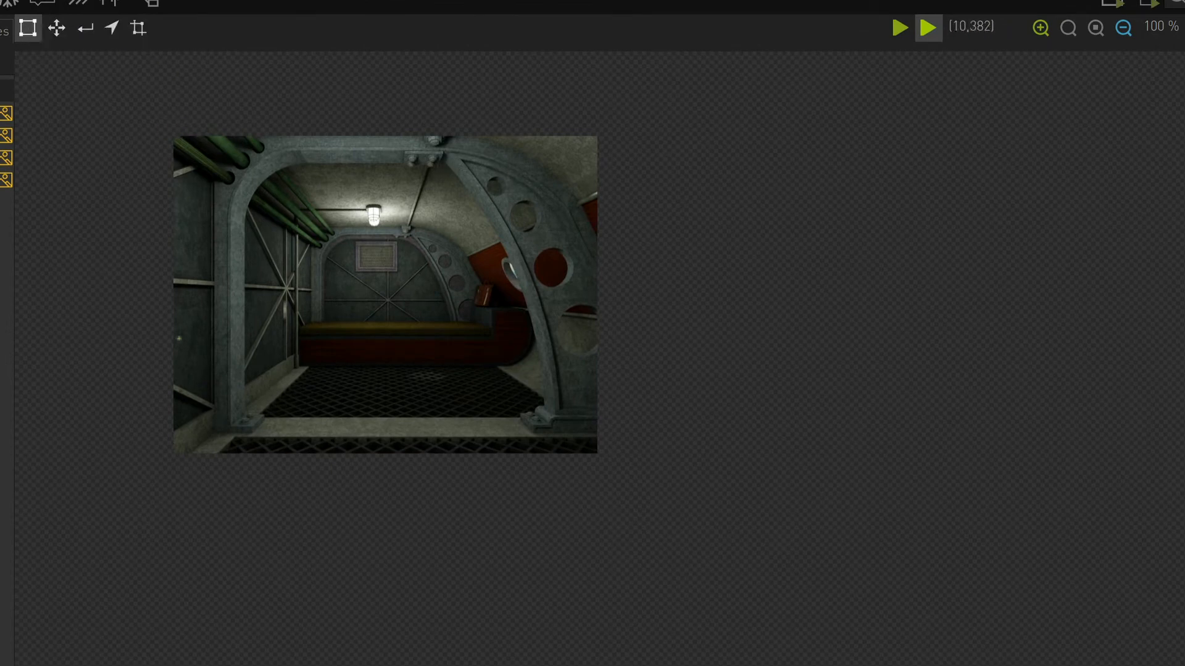
pyautogui.moveTo(218, 166)
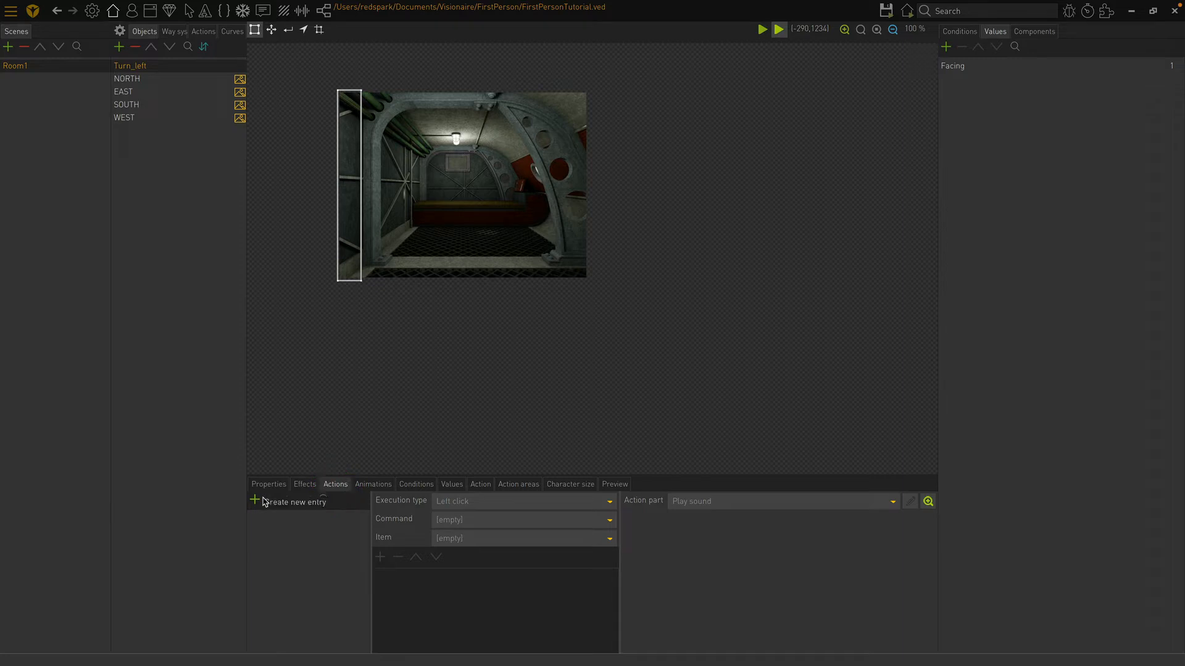
# Step: Add a 'Cursor enters object area' action whose Set cursor part uses left_turn
pyautogui.click(256, 501)
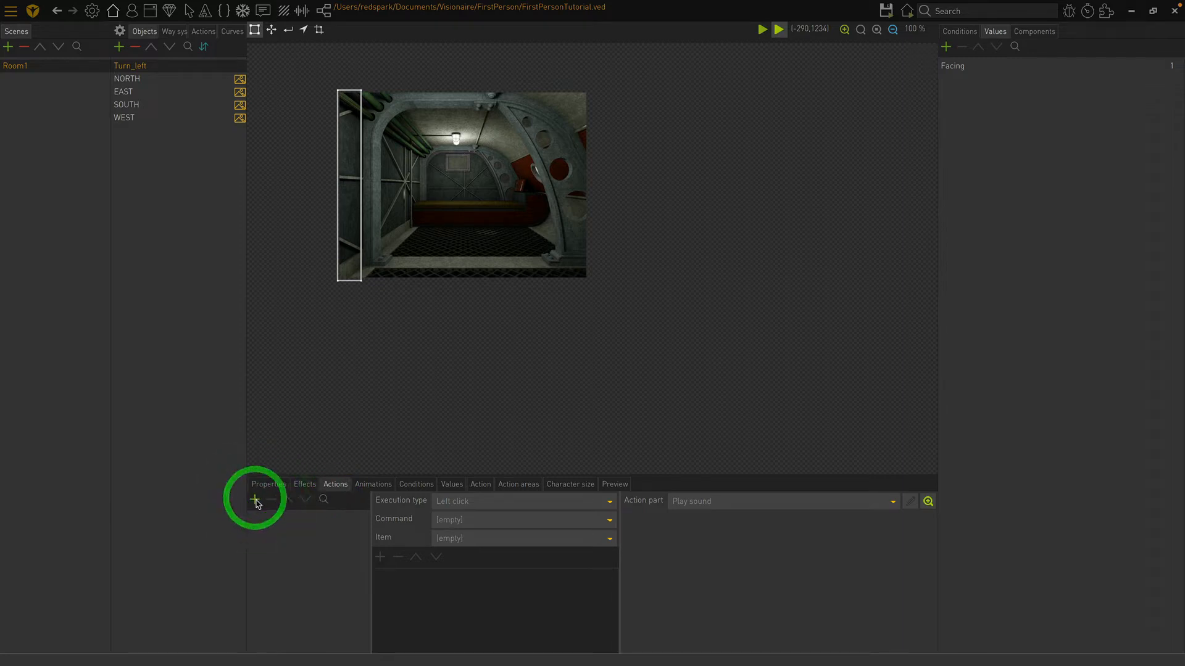
pyautogui.click(256, 499)
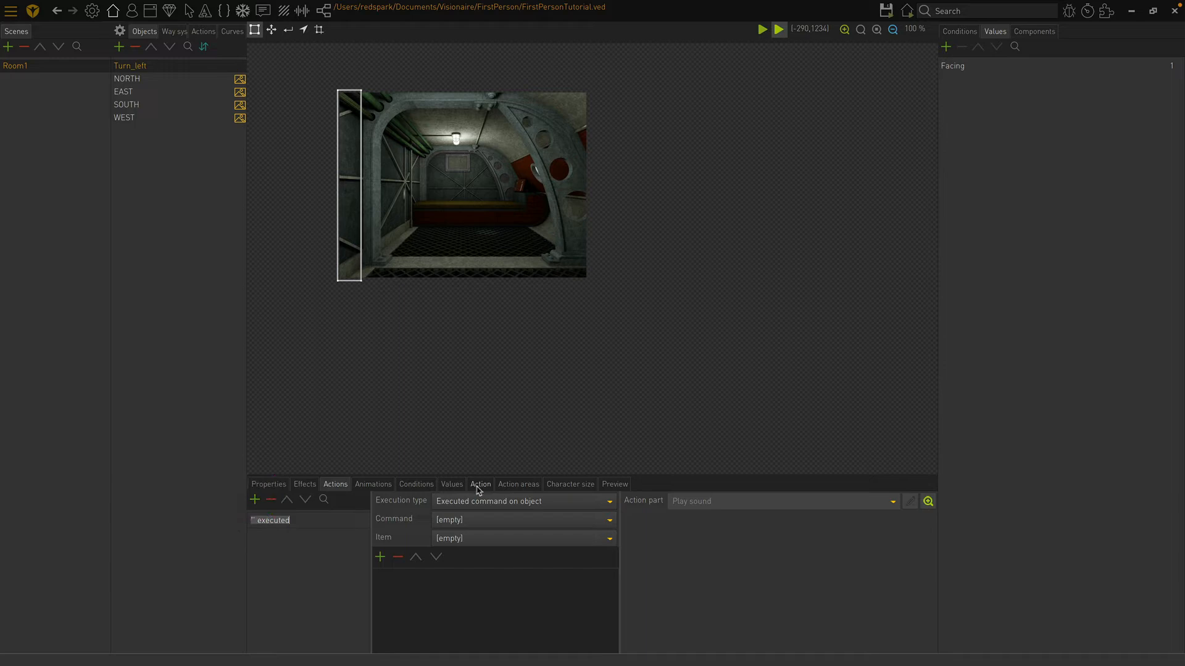
pyautogui.click(523, 501)
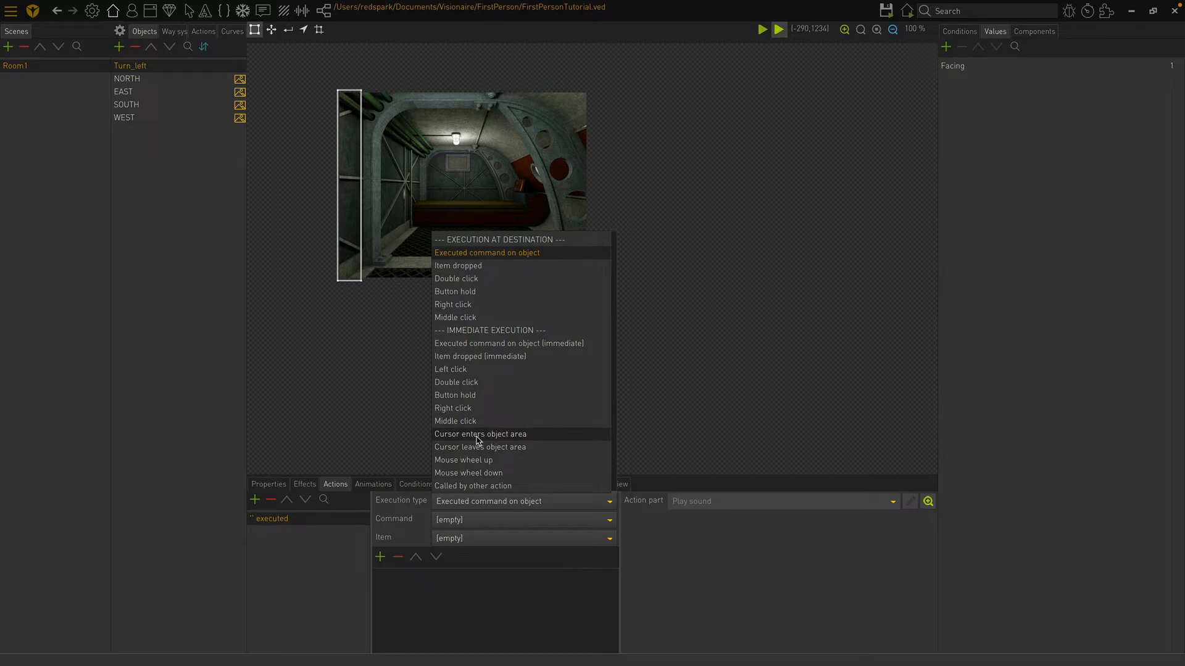
pyautogui.click(480, 434)
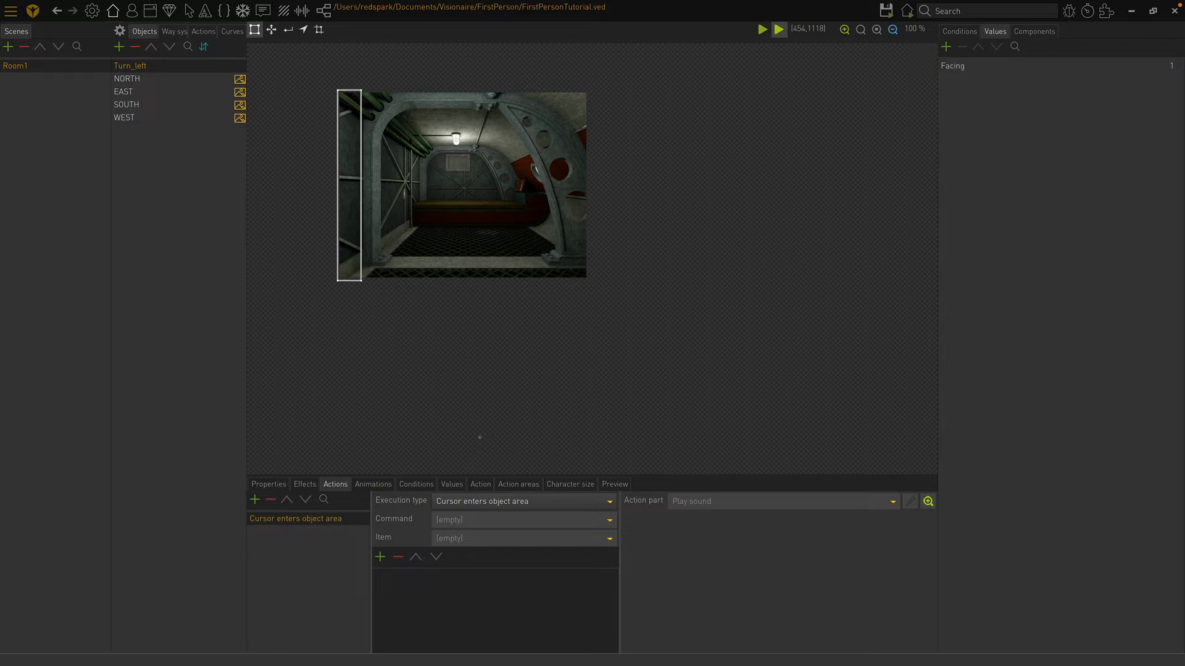
pyautogui.moveTo(504, 458)
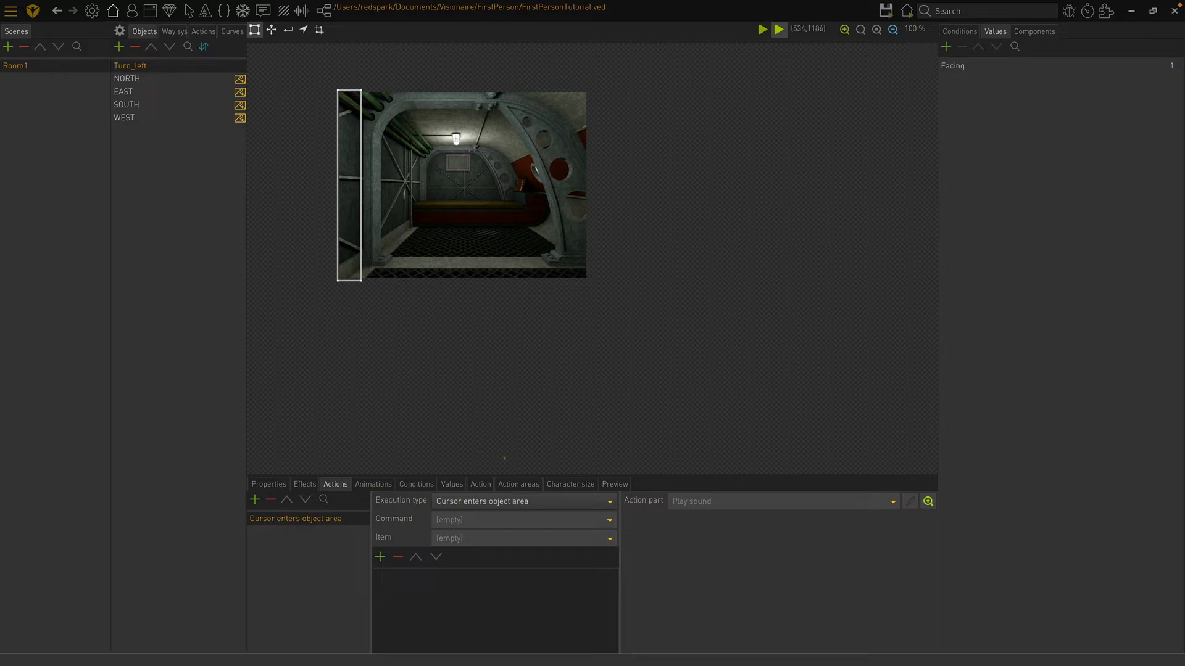
pyautogui.click(403, 554)
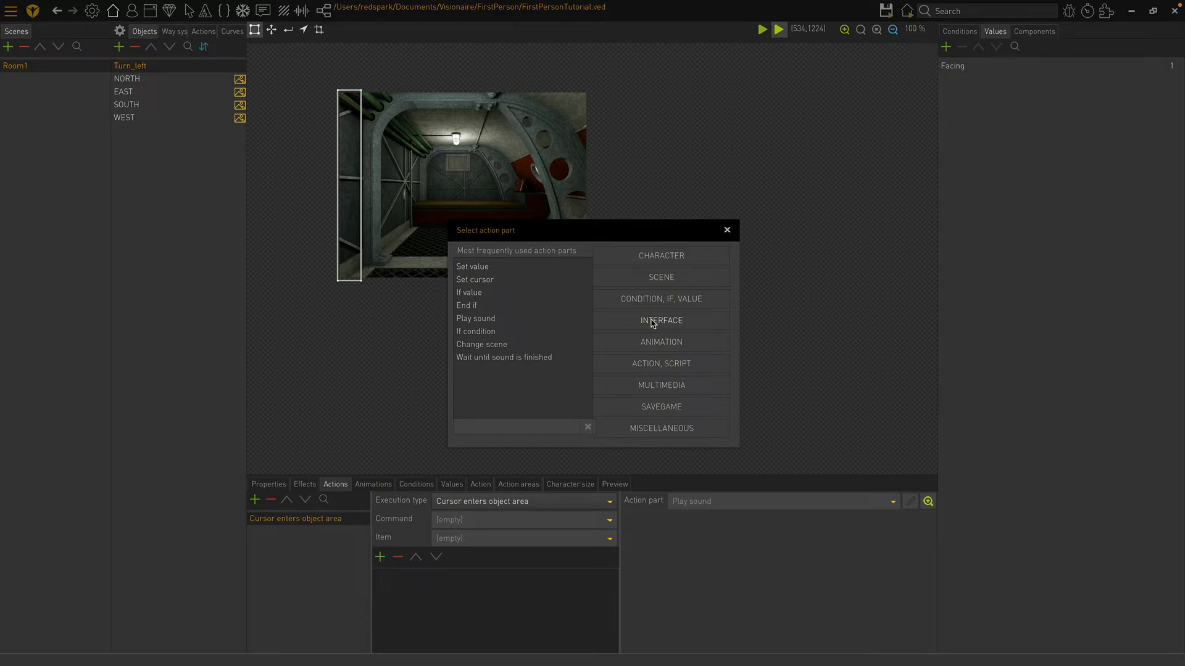
pyautogui.click(660, 320)
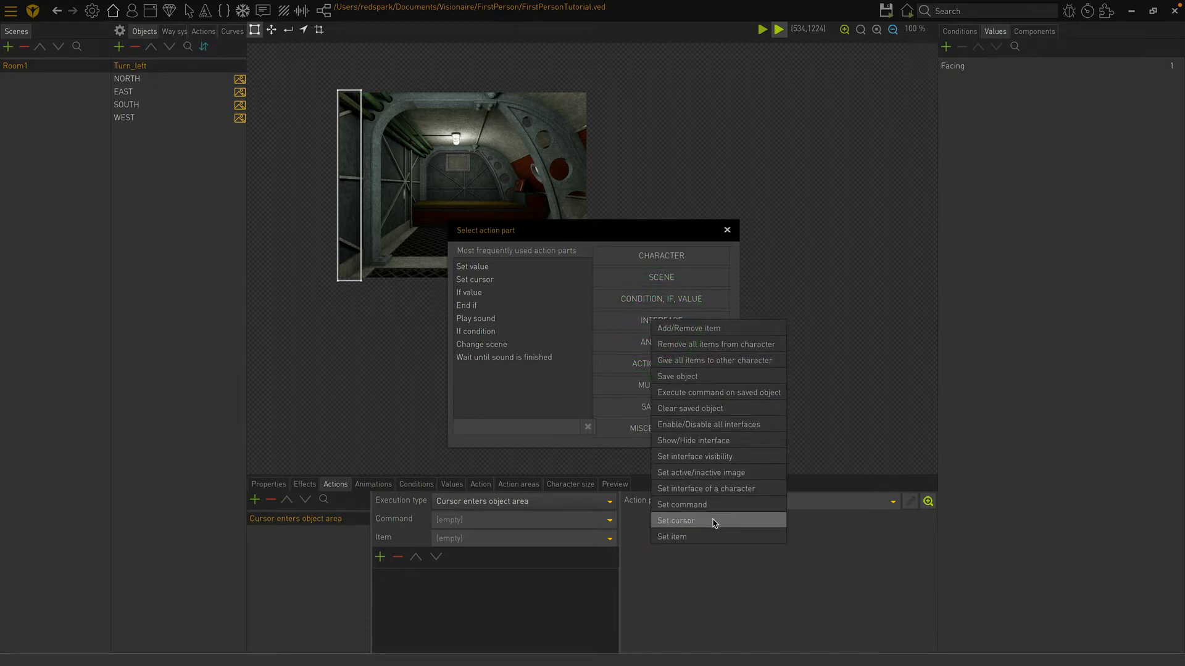
pyautogui.click(675, 519)
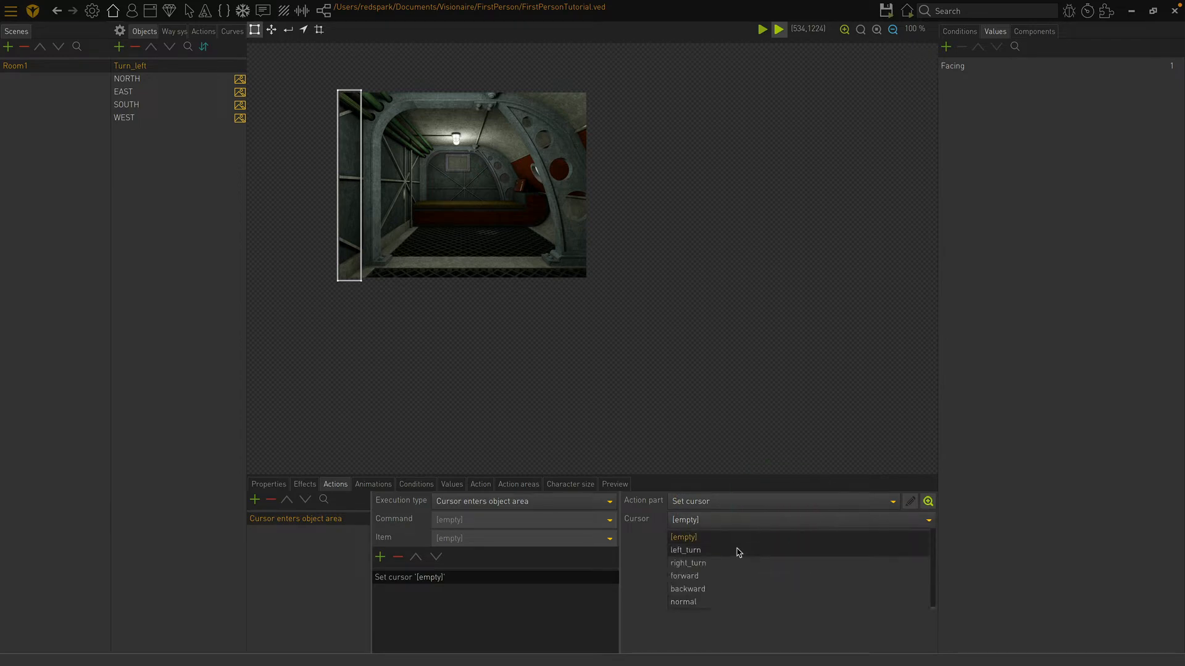
pyautogui.click(685, 549)
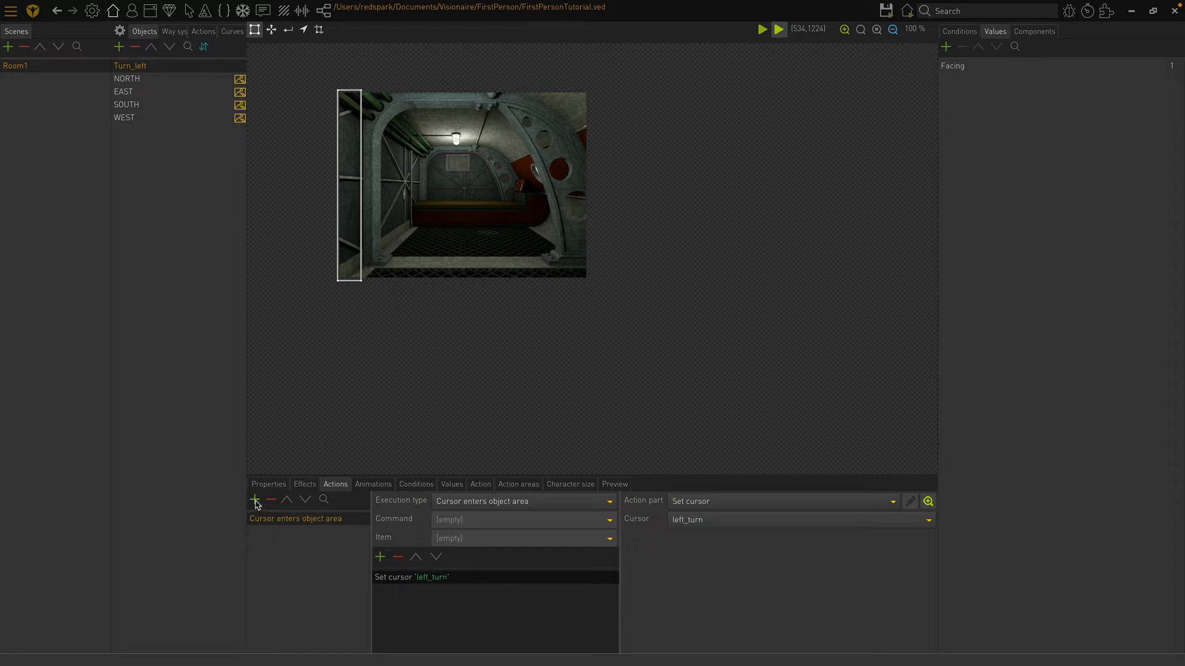
# Step: Add a 'Cursor leaves object area' action whose Set cursor part uses normal
pyautogui.click(524, 501)
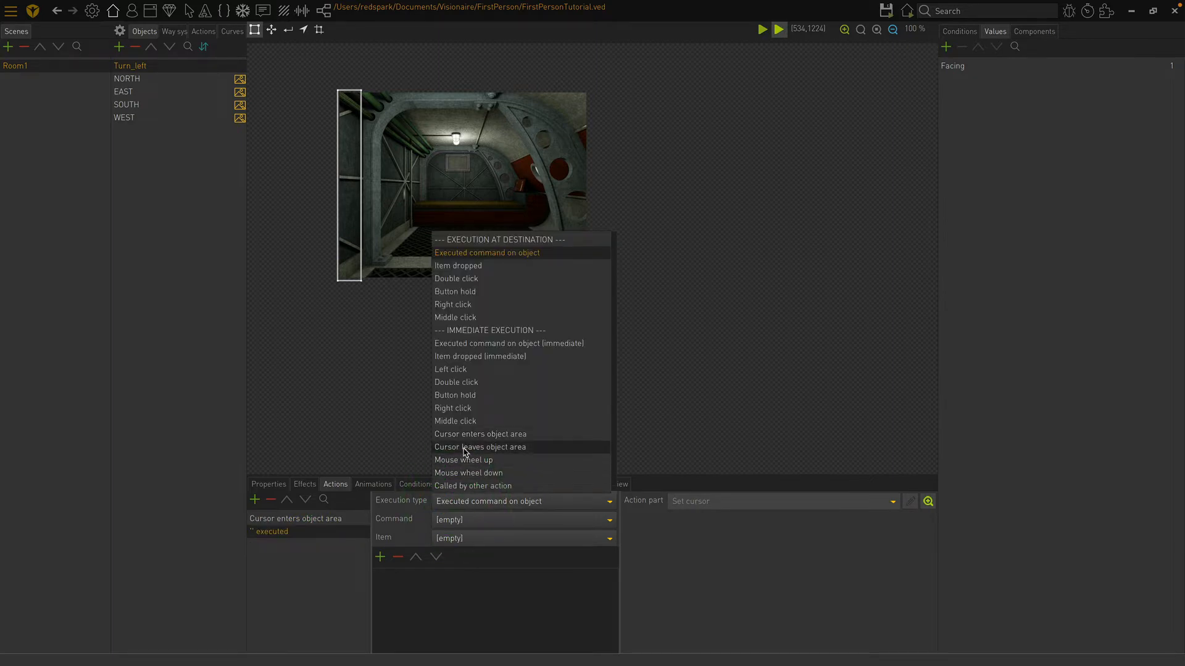
pyautogui.click(480, 447)
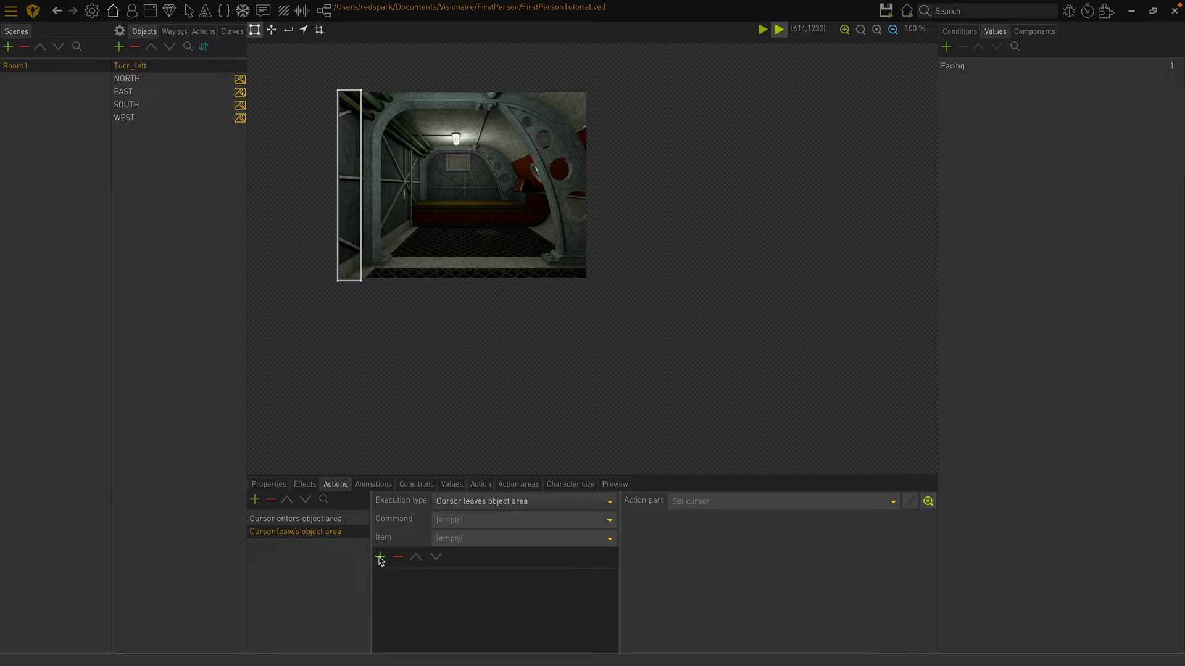
pyautogui.click(380, 556)
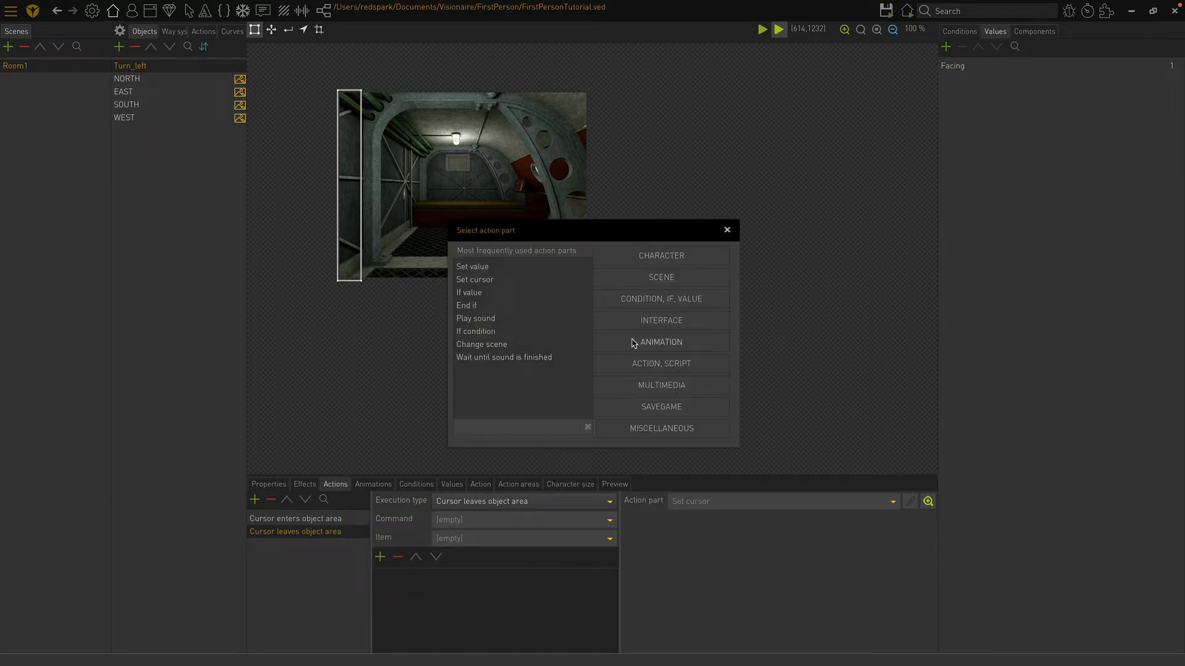
pyautogui.click(474, 279)
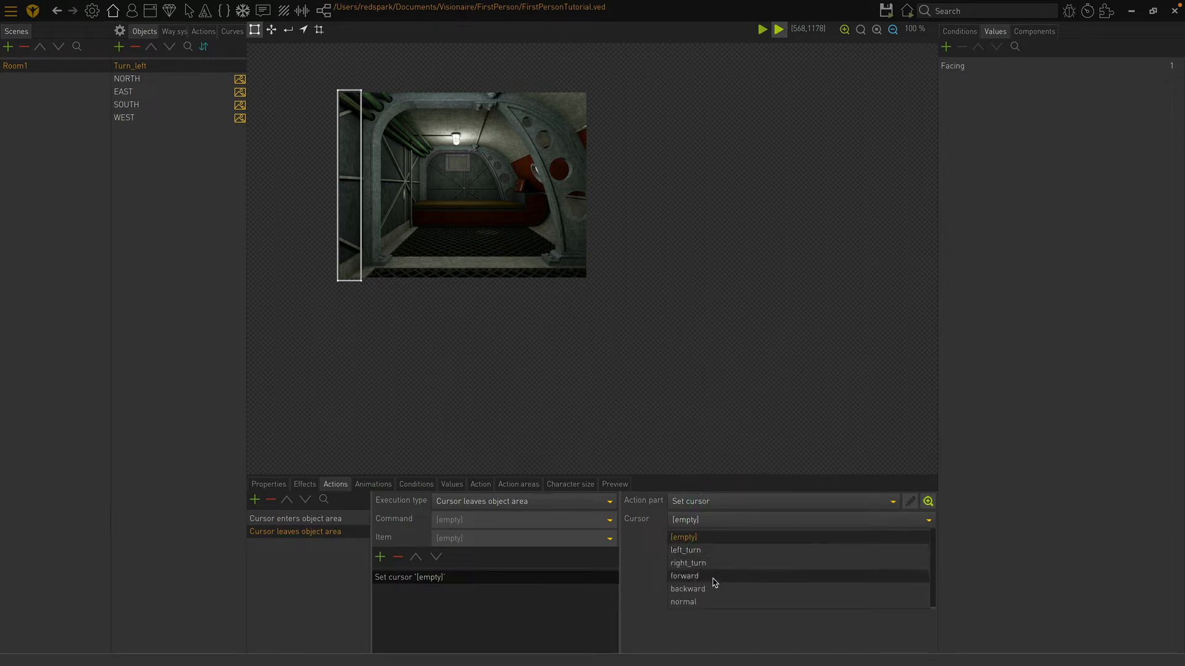
pyautogui.click(683, 601)
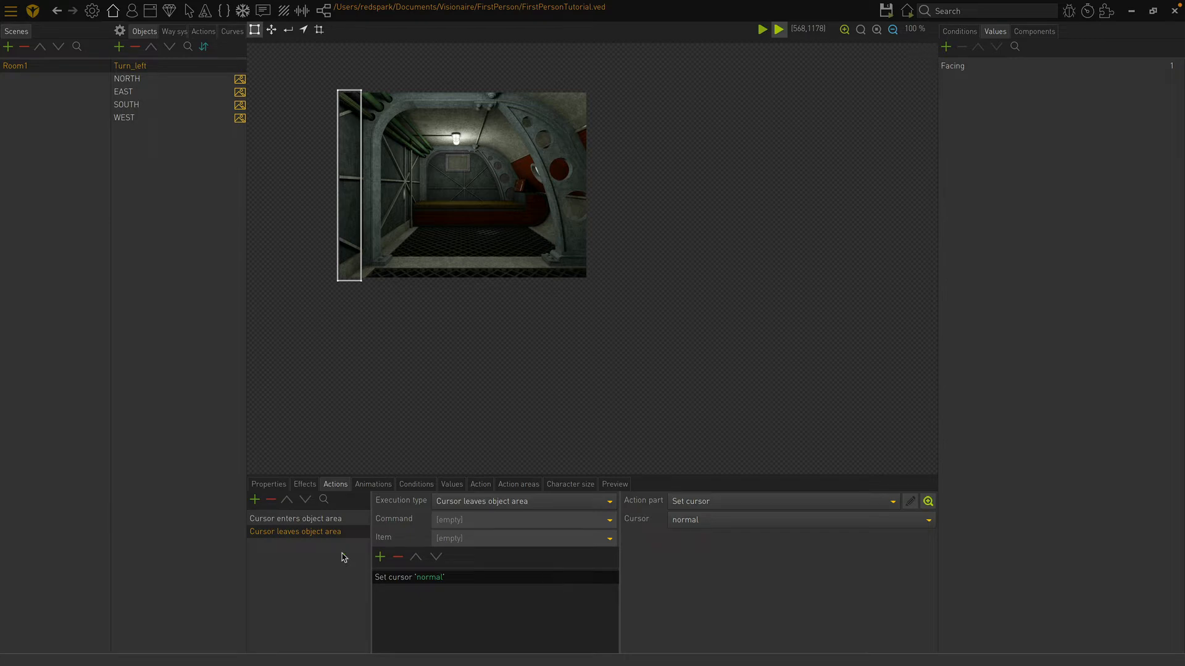
pyautogui.click(254, 499)
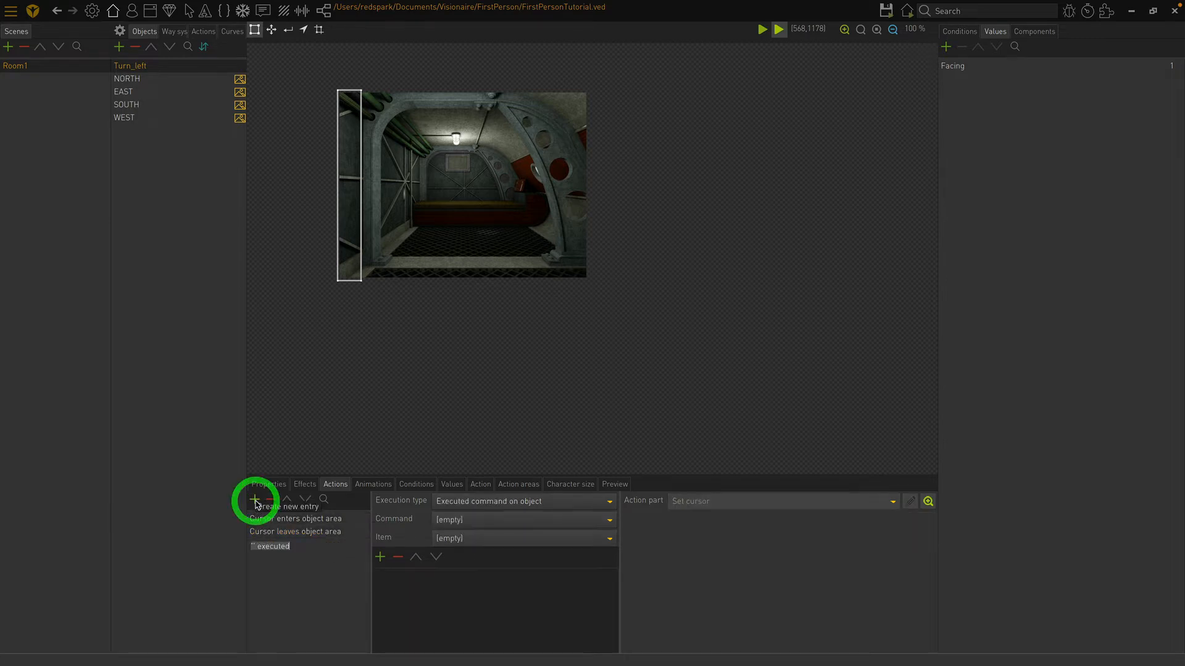
# Step: Create a Left click action on Turn_left with a Set value action part
pyautogui.click(521, 501)
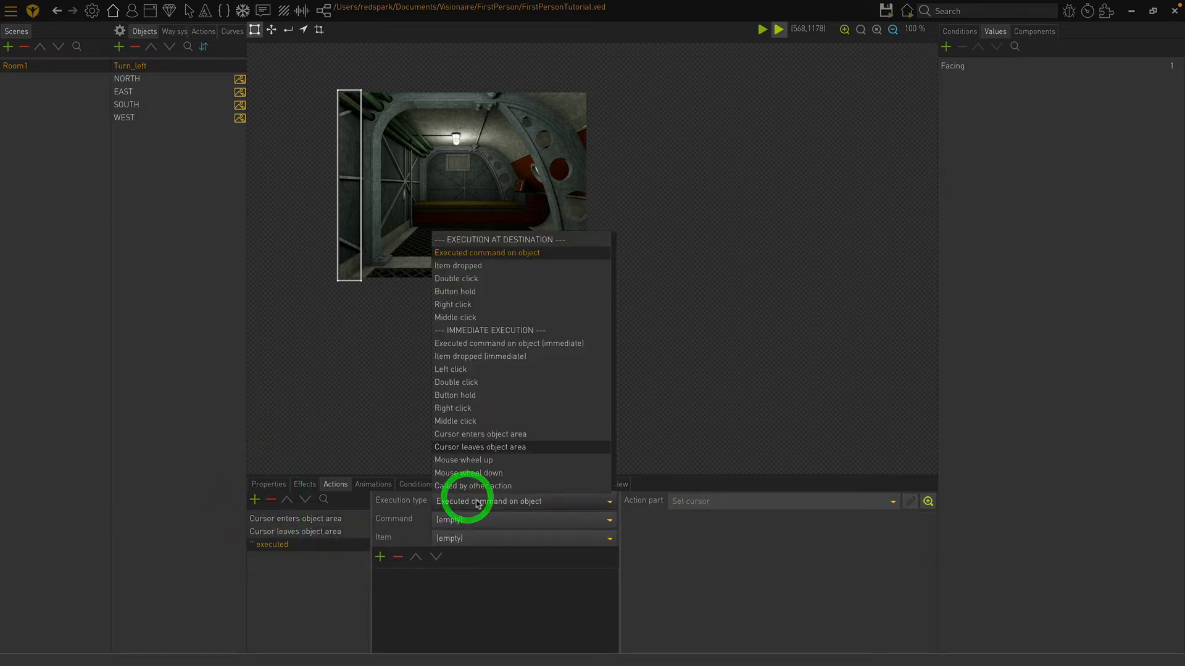
pyautogui.click(450, 369)
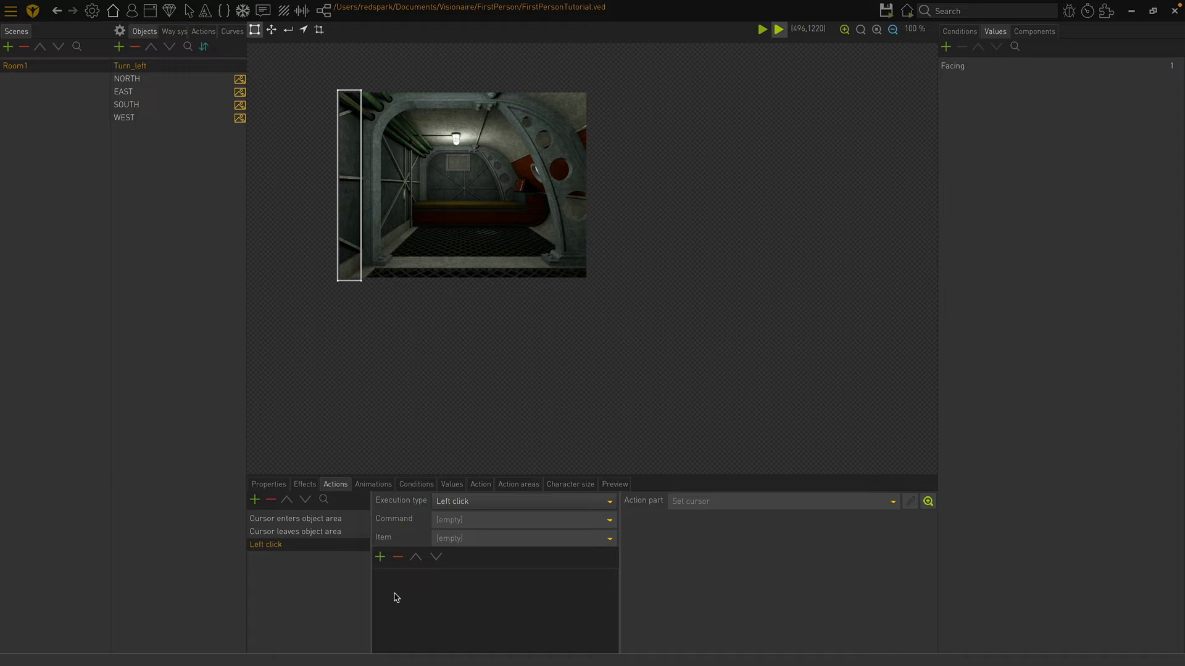
pyautogui.click(404, 555)
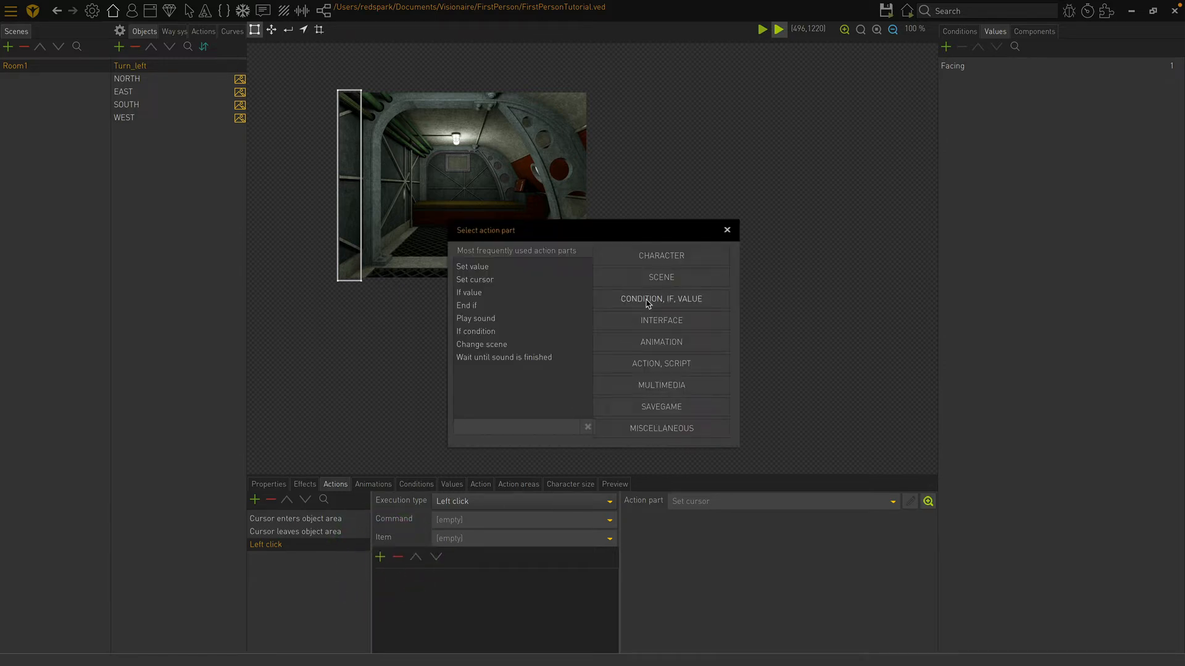
pyautogui.click(517, 427)
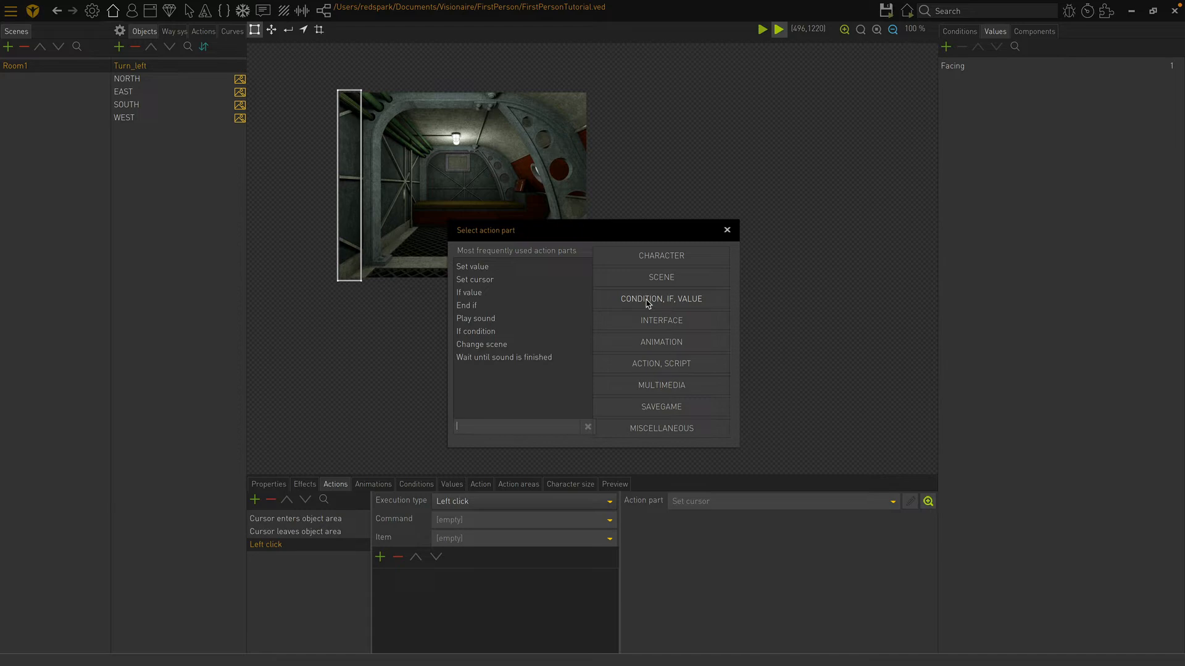
pyautogui.click(660, 299)
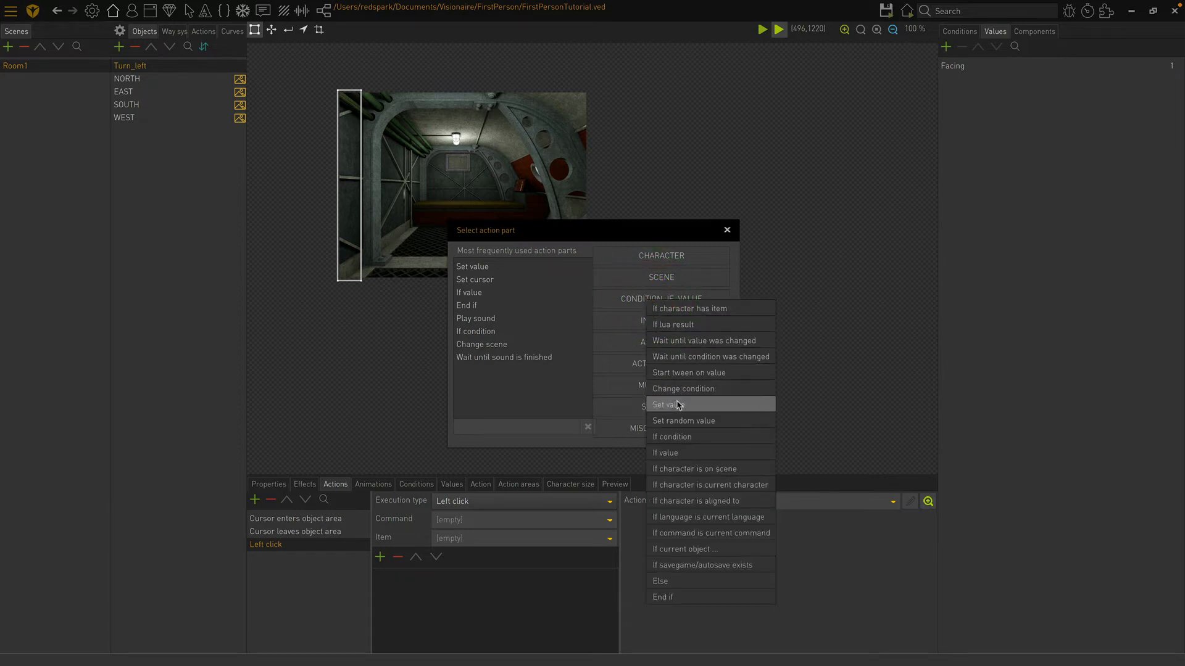
pyautogui.click(666, 404)
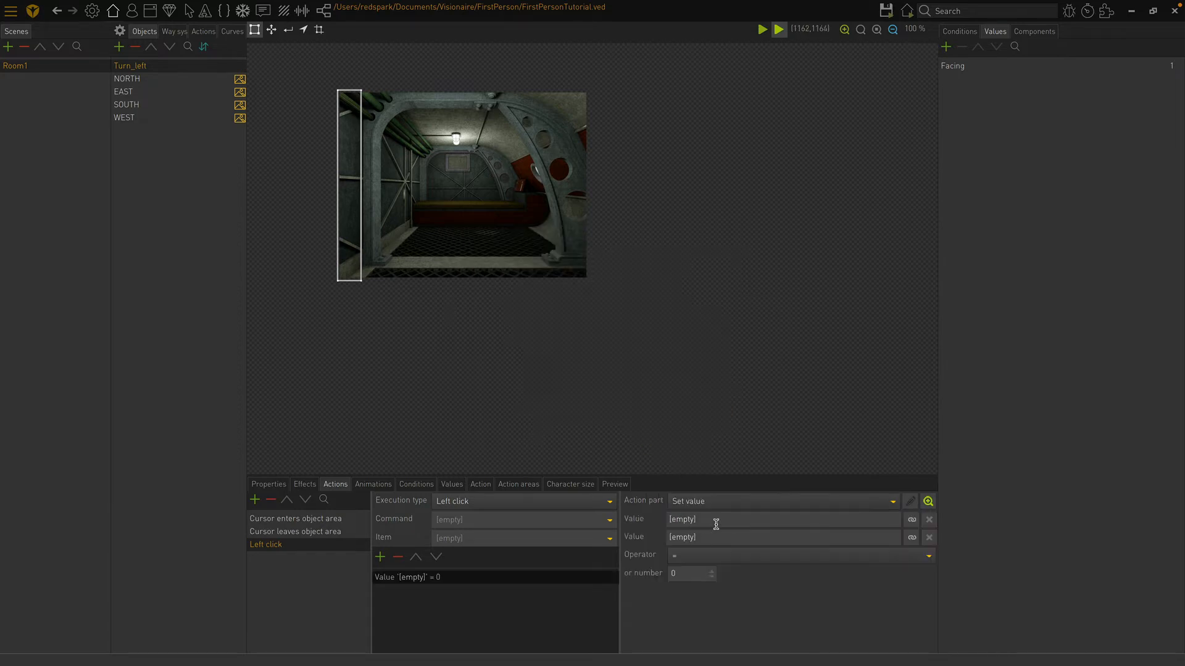
# Step: Link the Set value part to Room1's Facing with operator '-' and value 1
pyautogui.click(911, 518)
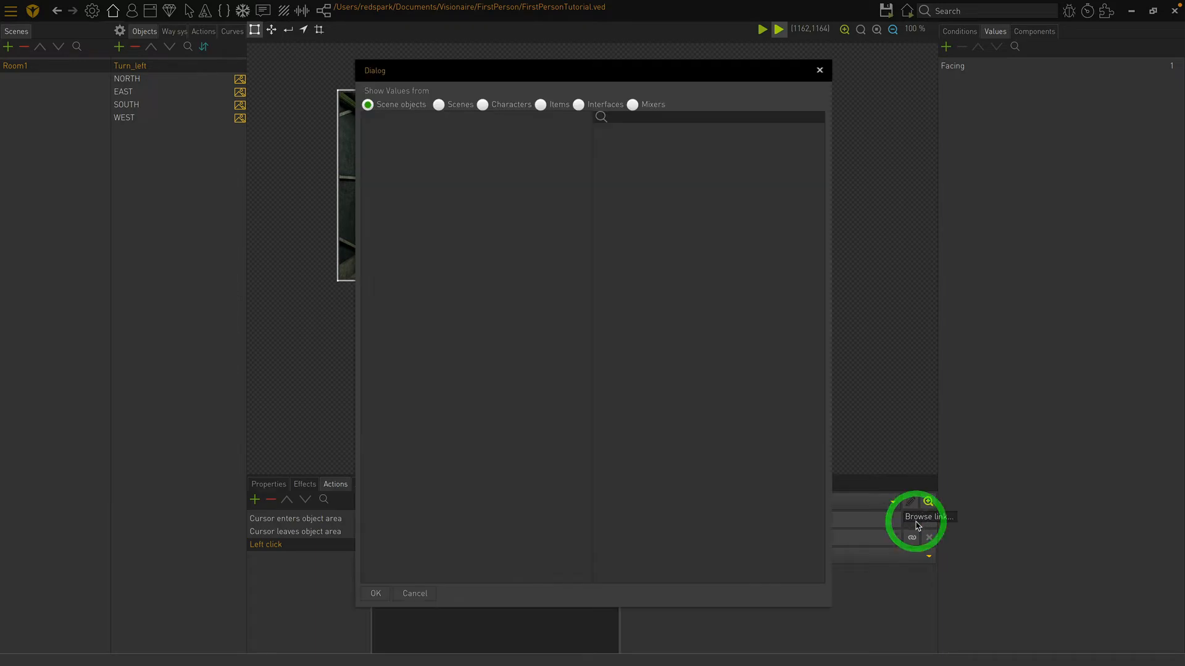
pyautogui.click(438, 104)
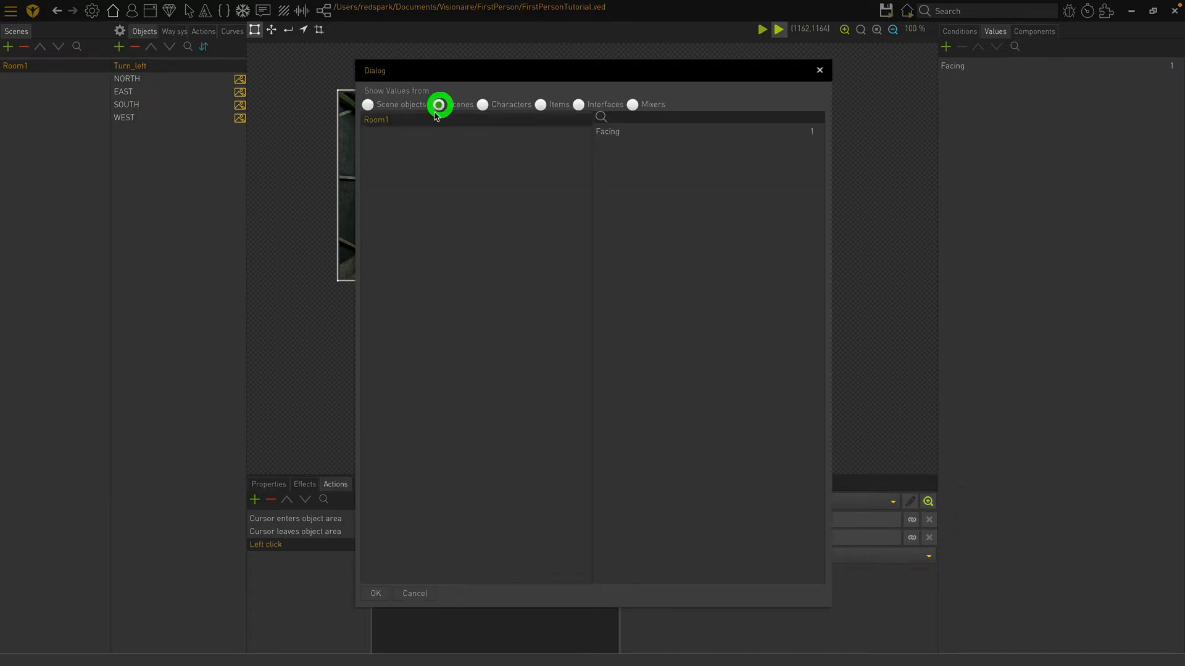
pyautogui.click(438, 104)
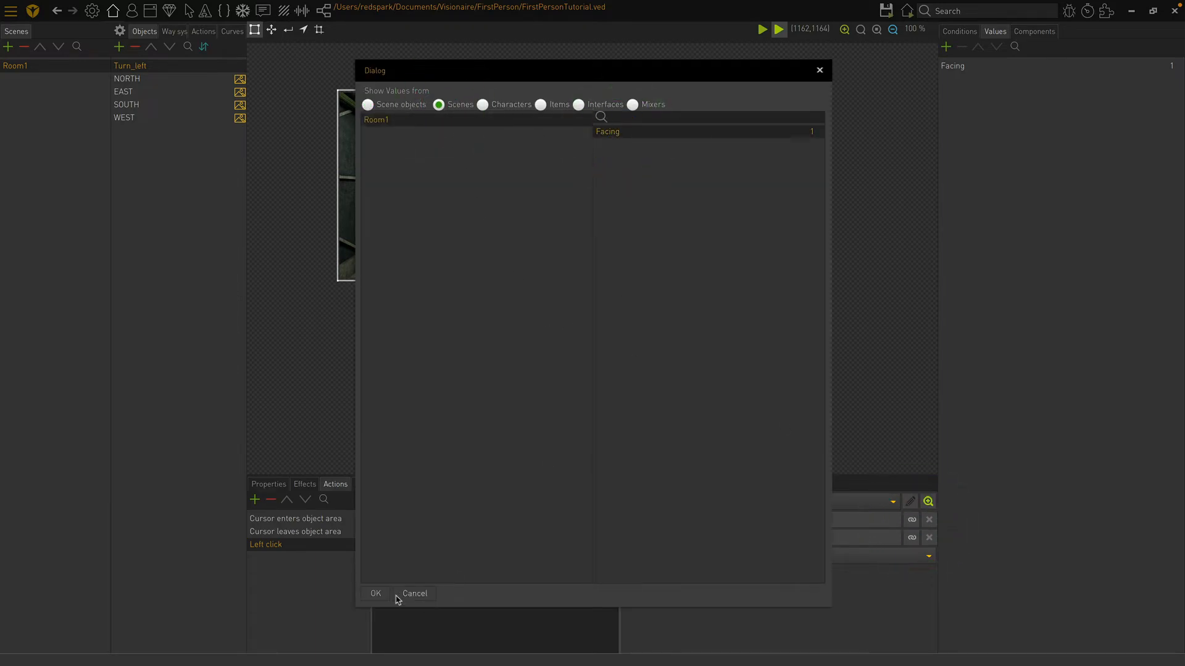
pyautogui.click(375, 593)
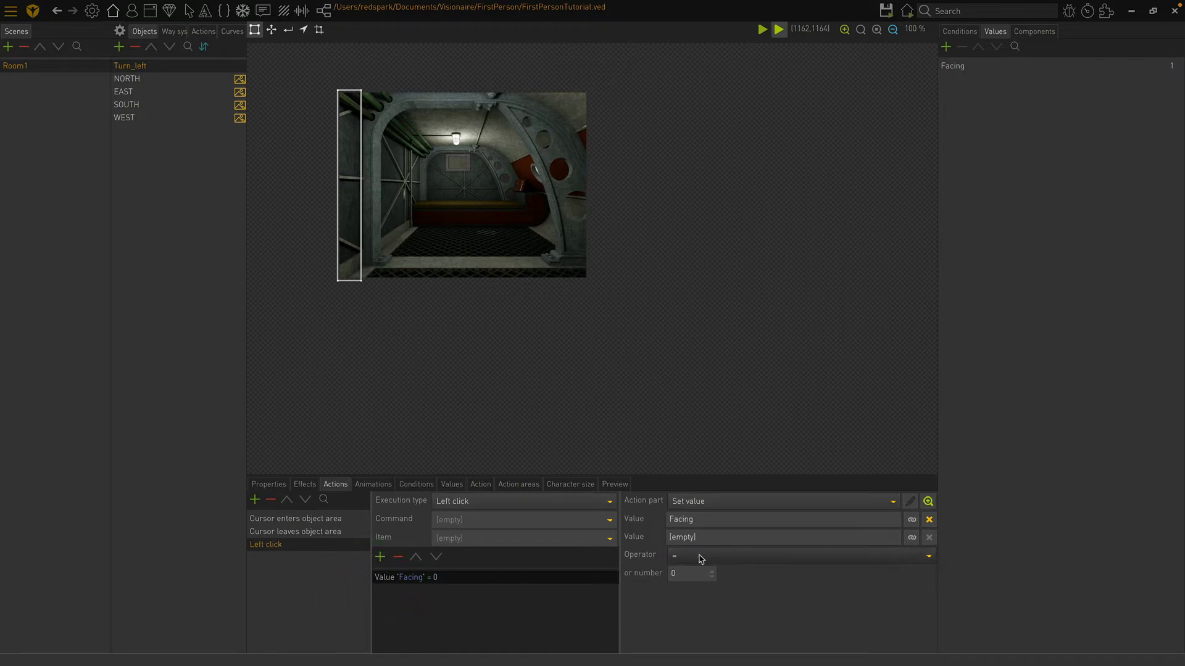
pyautogui.moveTo(702, 561)
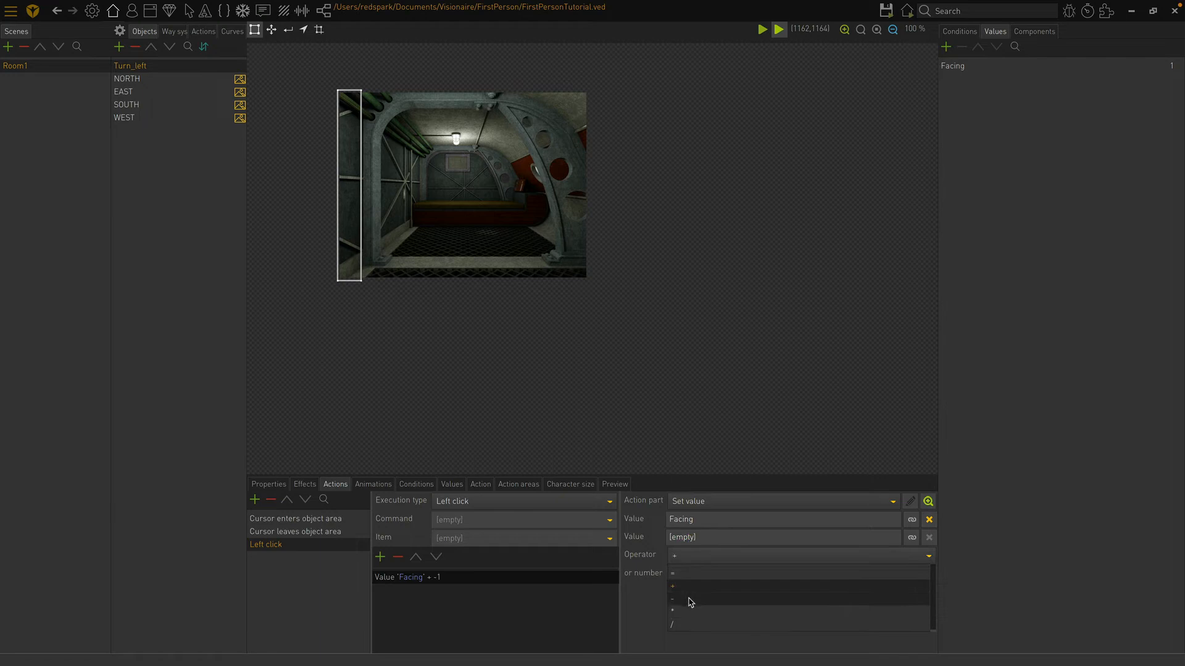
pyautogui.click(671, 599)
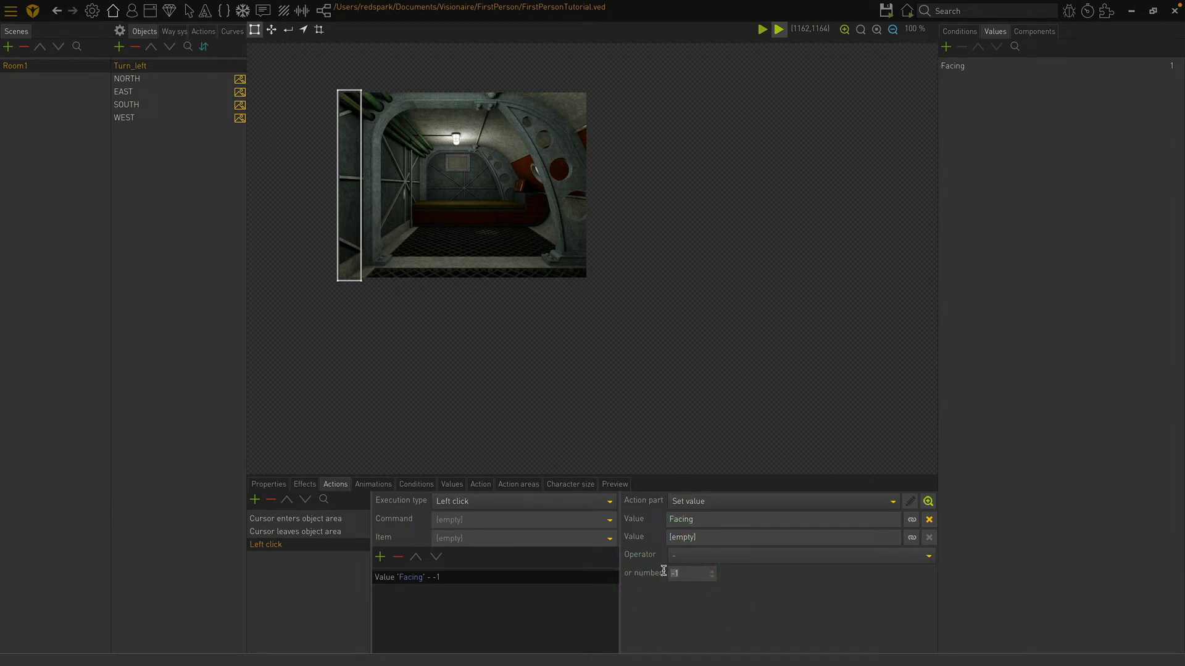
pyautogui.write('1')
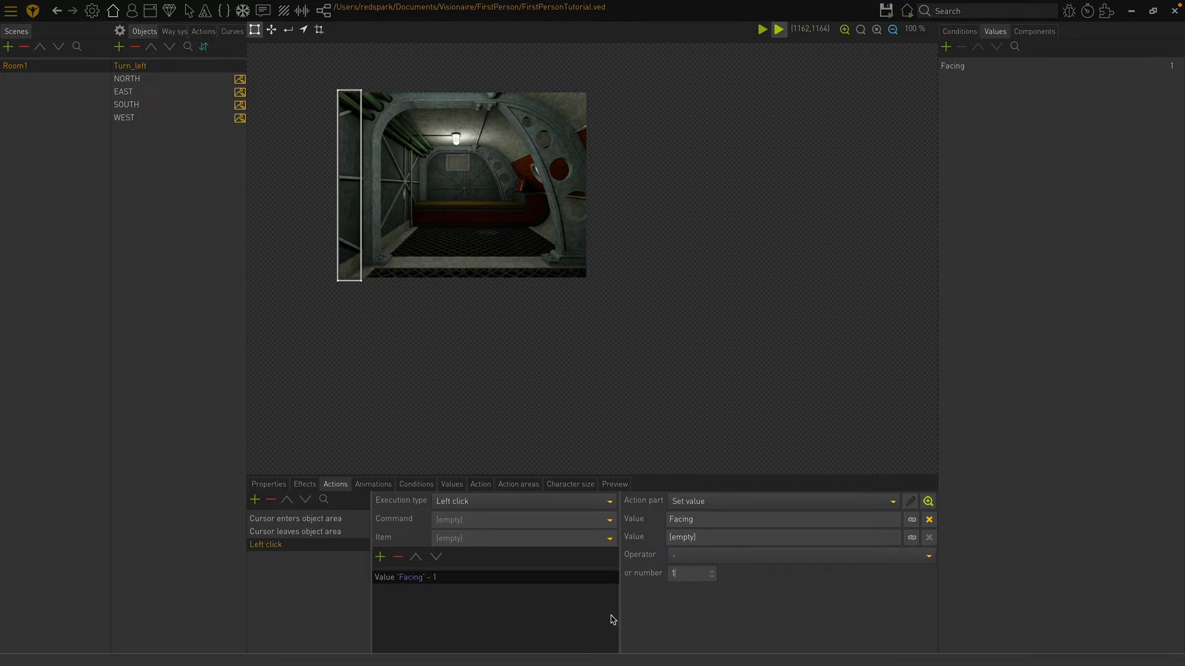
pyautogui.moveTo(526, 606)
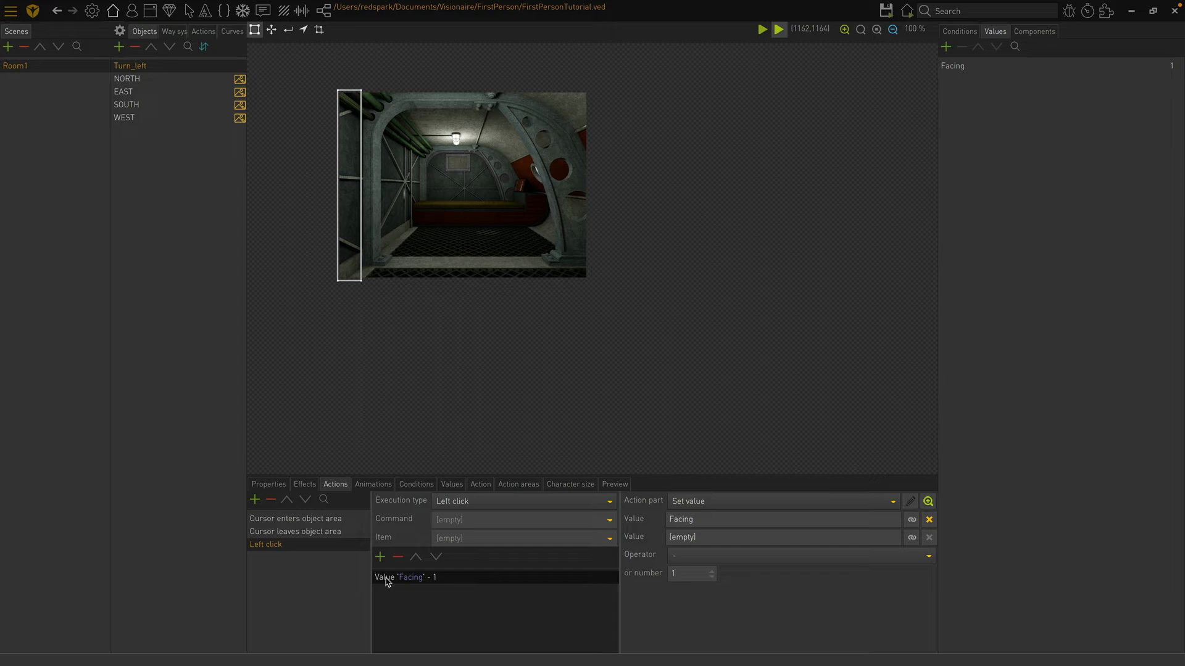
# Step: Add an If value part testing whether Facing is less than 1
pyautogui.click(380, 557)
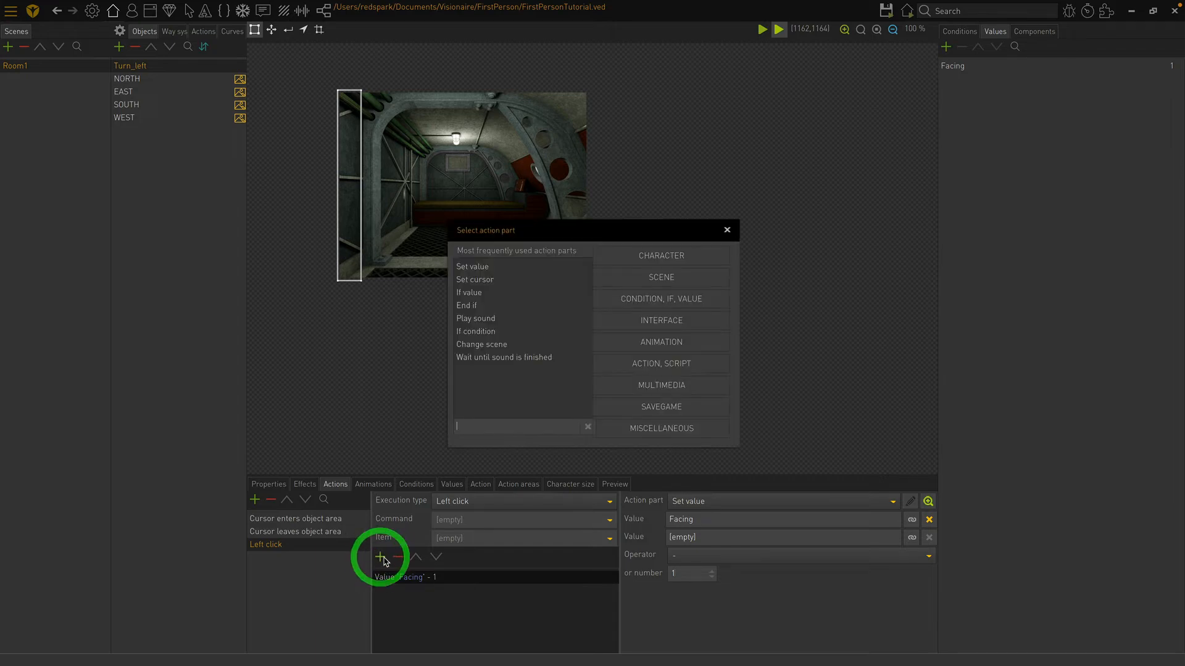
pyautogui.moveTo(646, 311)
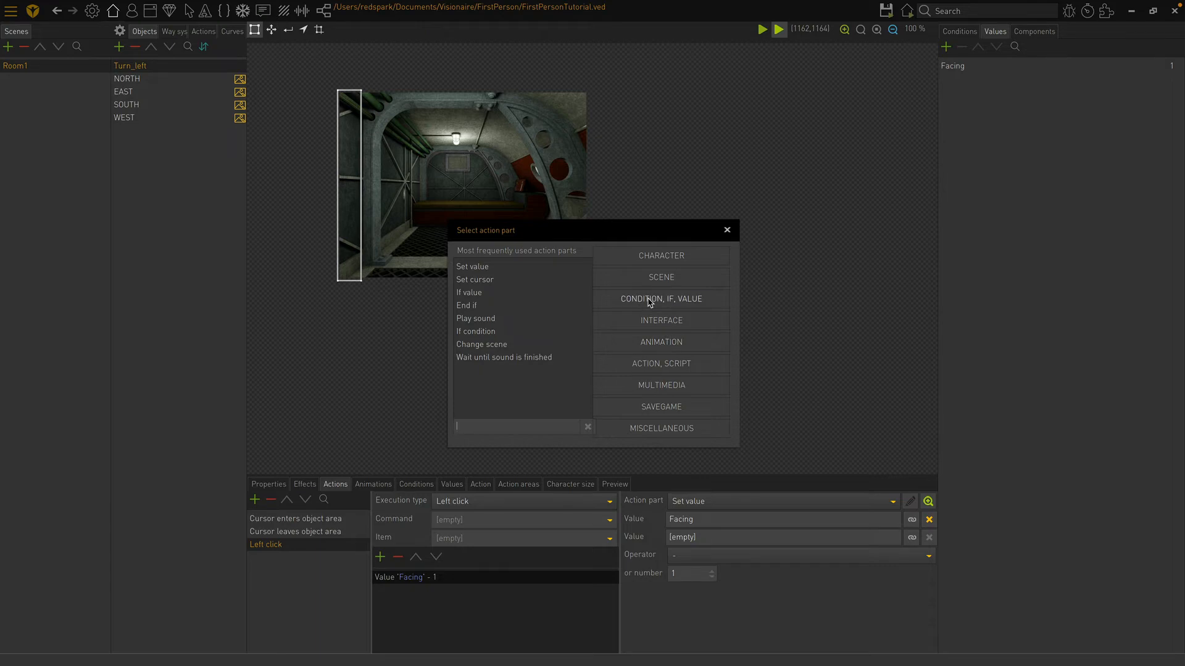
pyautogui.click(659, 299)
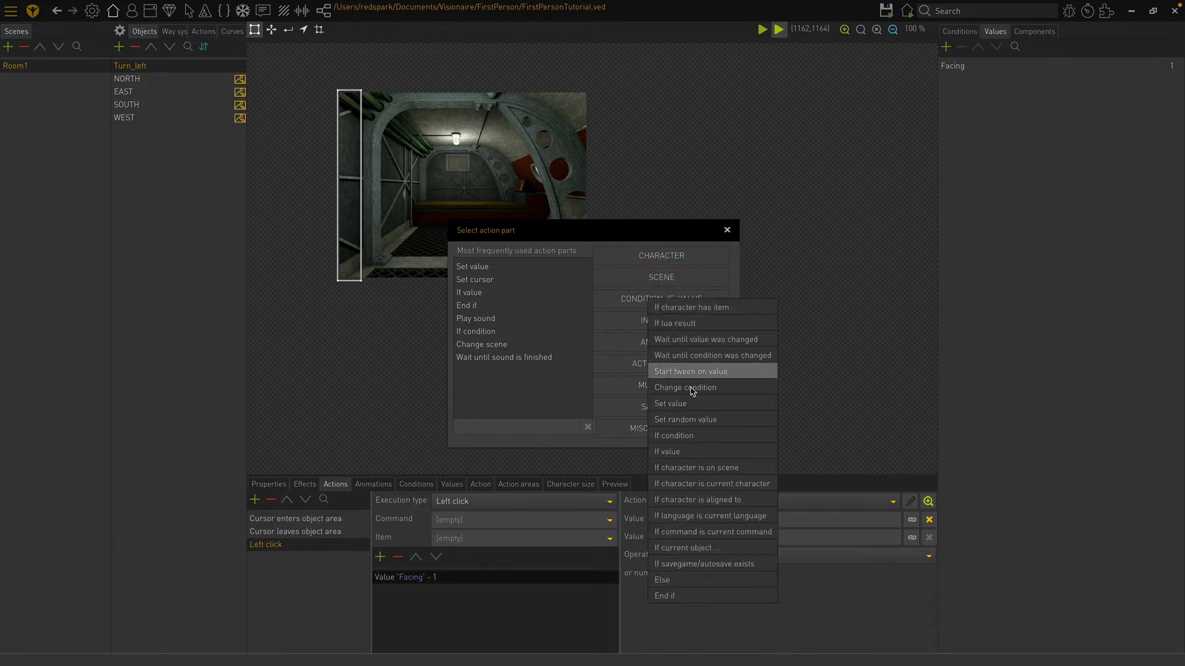
pyautogui.click(666, 451)
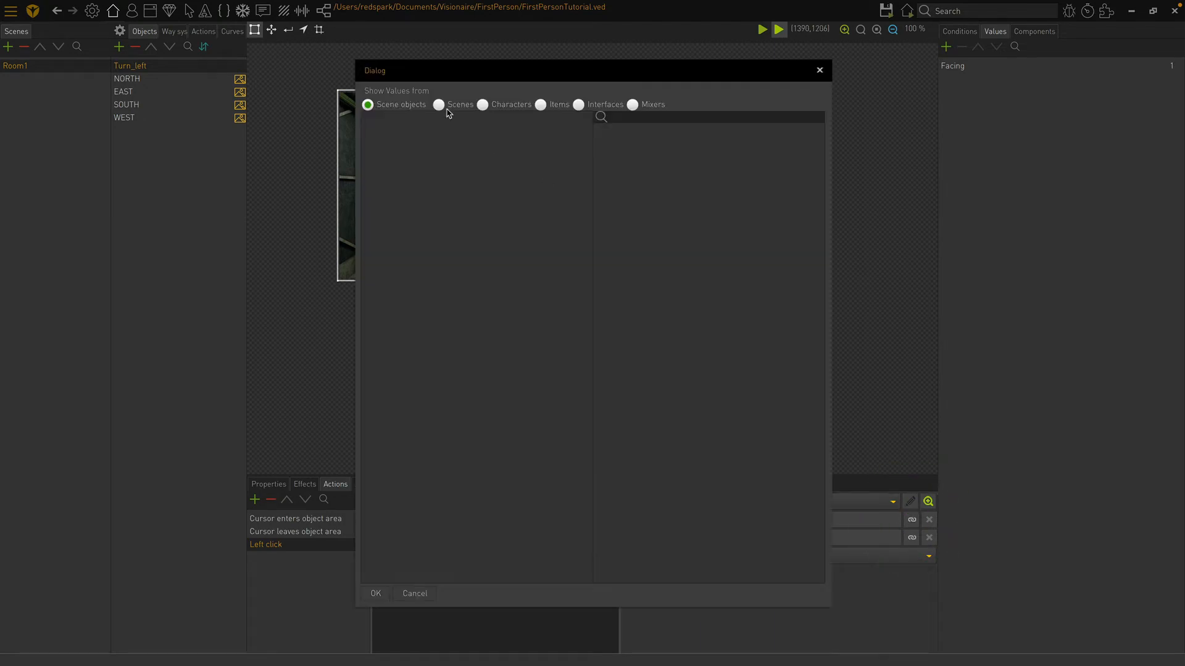
pyautogui.click(438, 104)
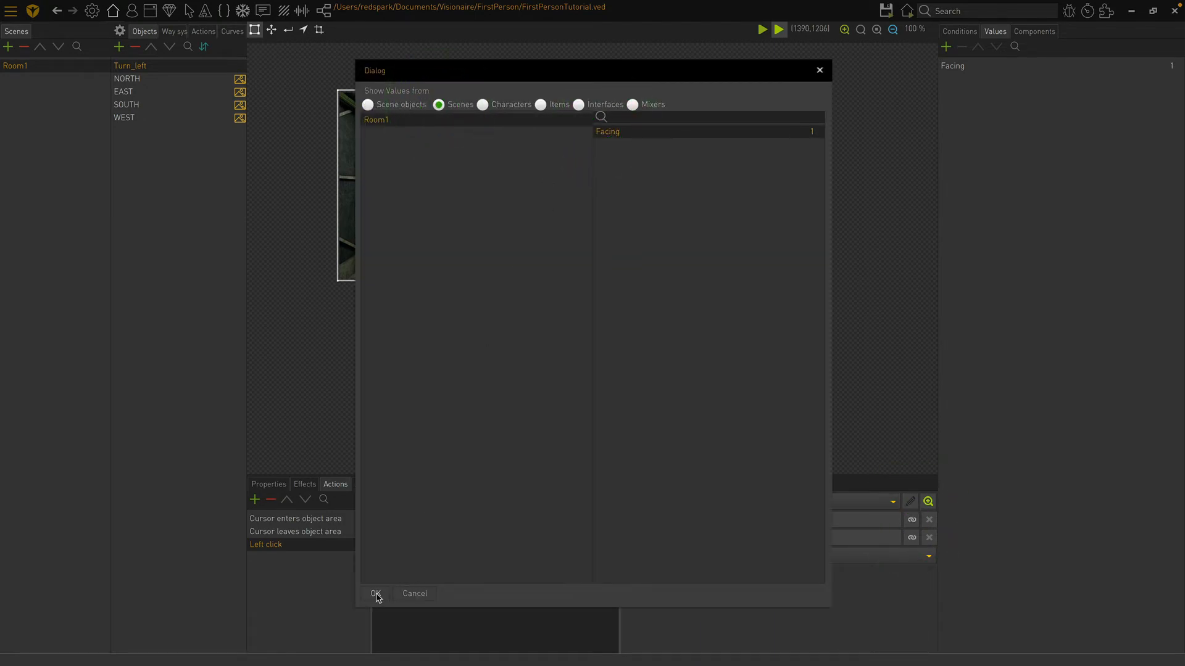
pyautogui.click(375, 593)
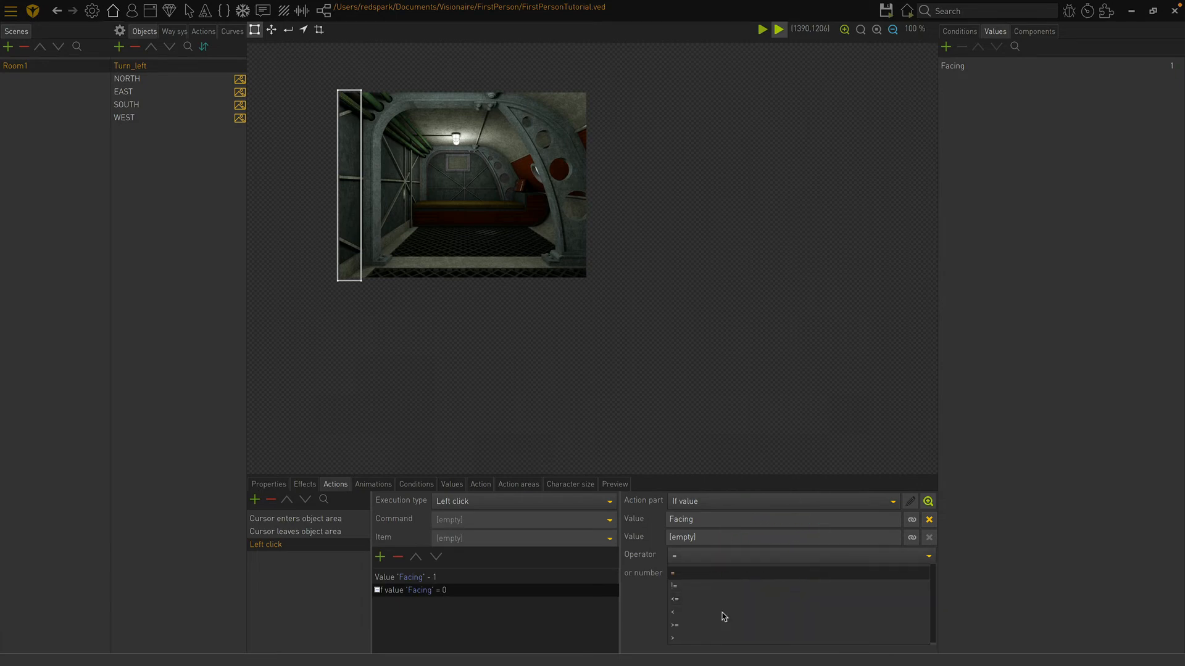
pyautogui.click(673, 611)
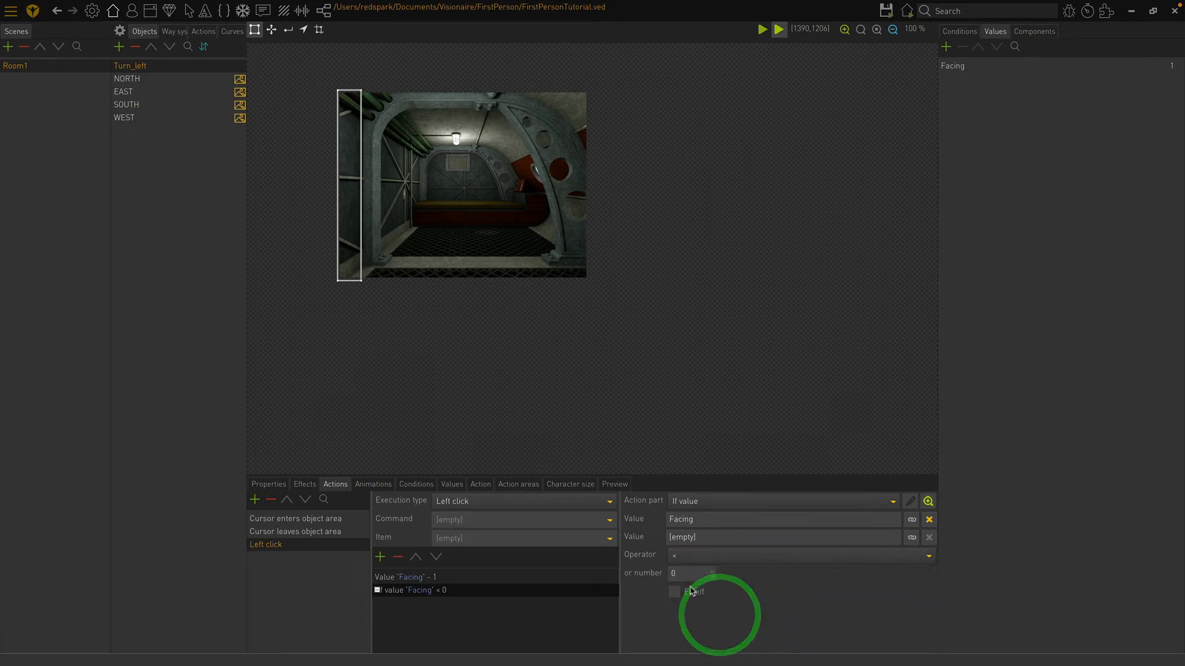
pyautogui.write('1')
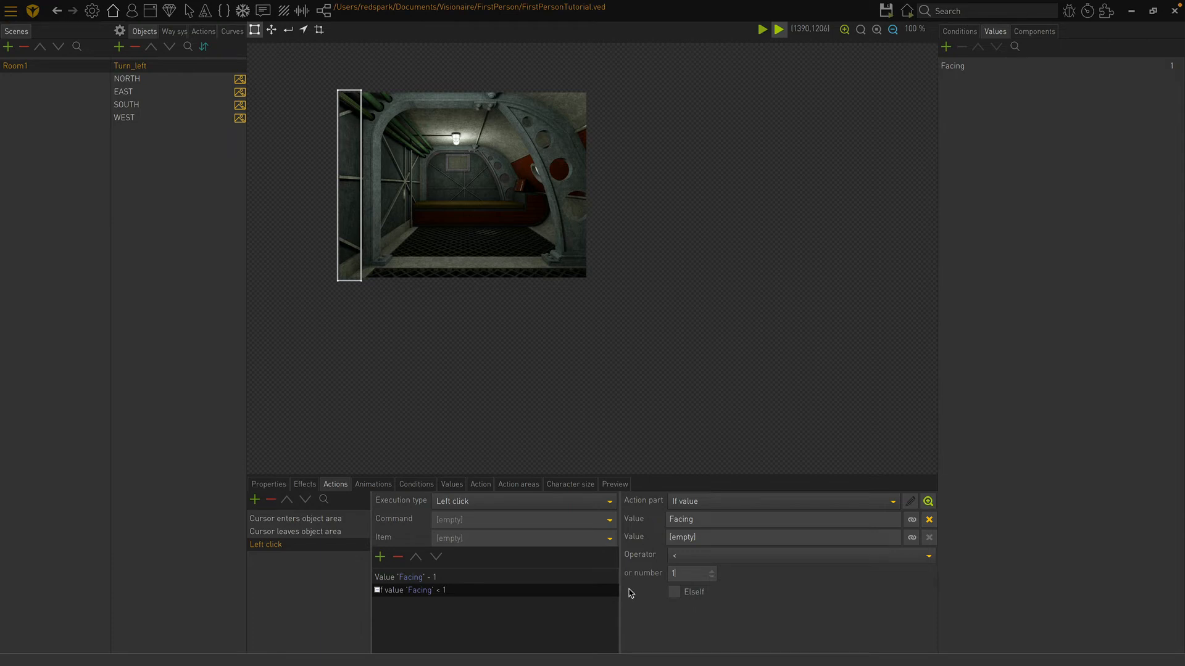
pyautogui.moveTo(508, 599)
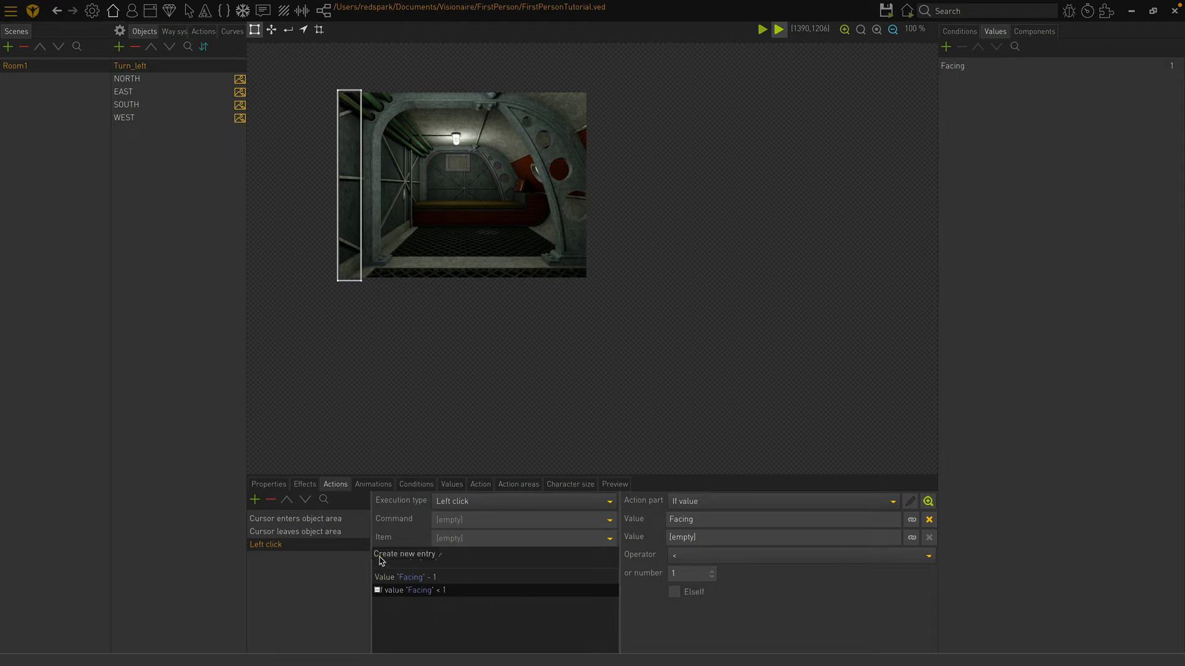
# Step: Inside the If block, add a Set value part setting Room1's Facing to 4
pyautogui.click(404, 554)
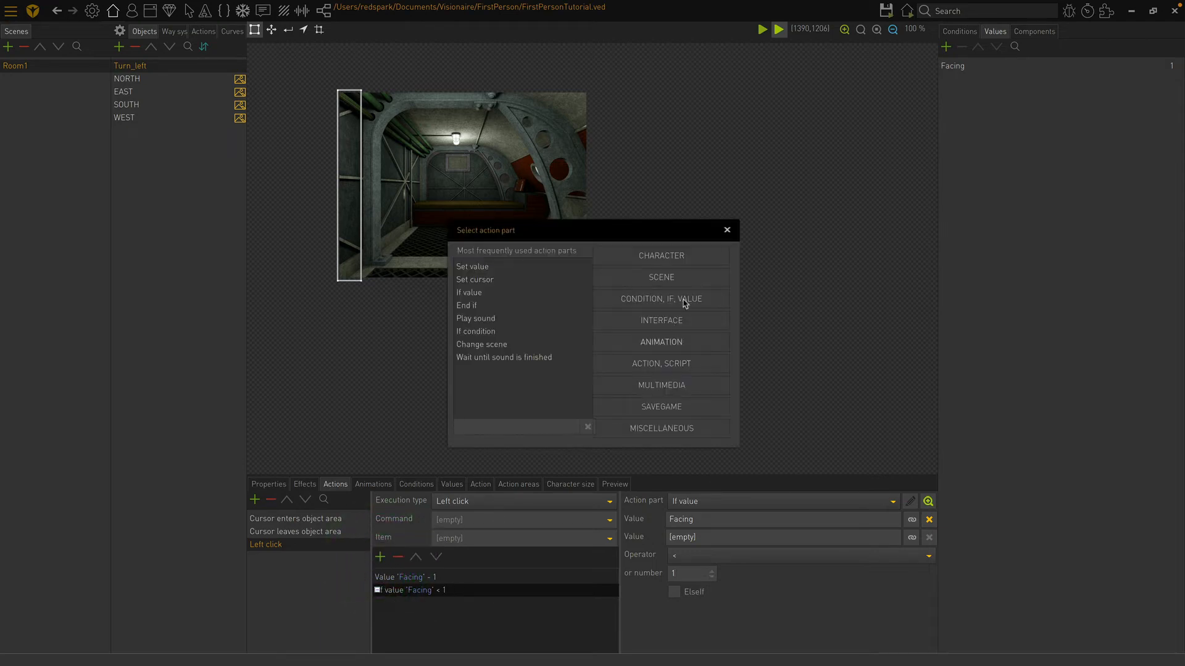
pyautogui.click(660, 298)
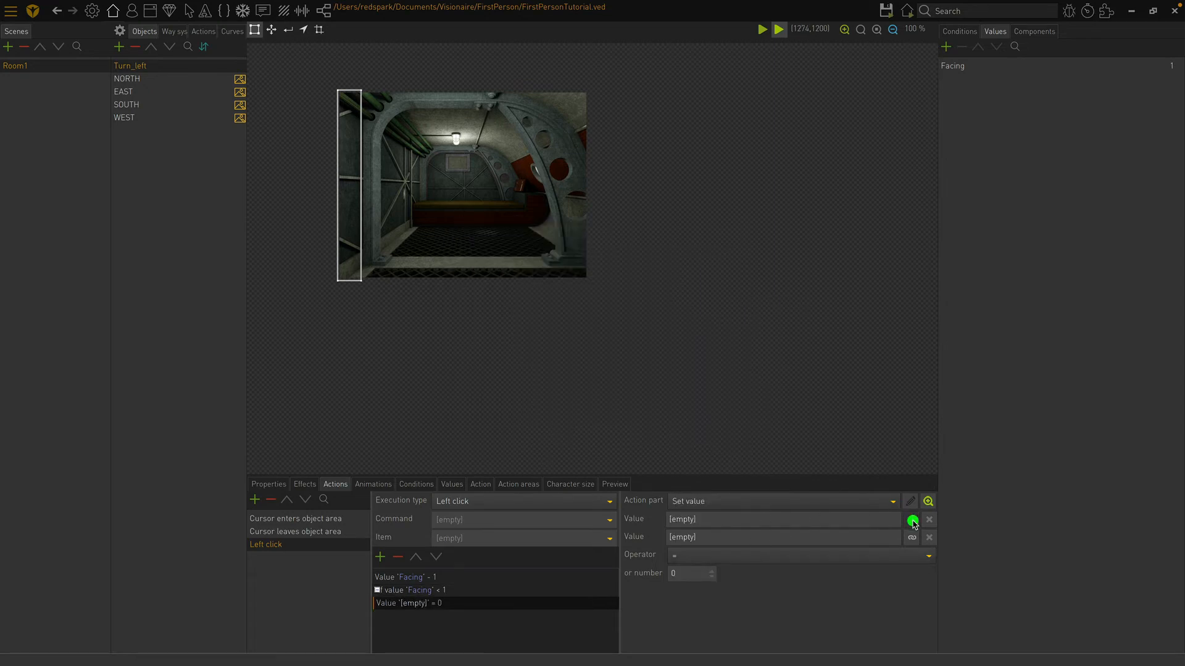
pyautogui.click(911, 519)
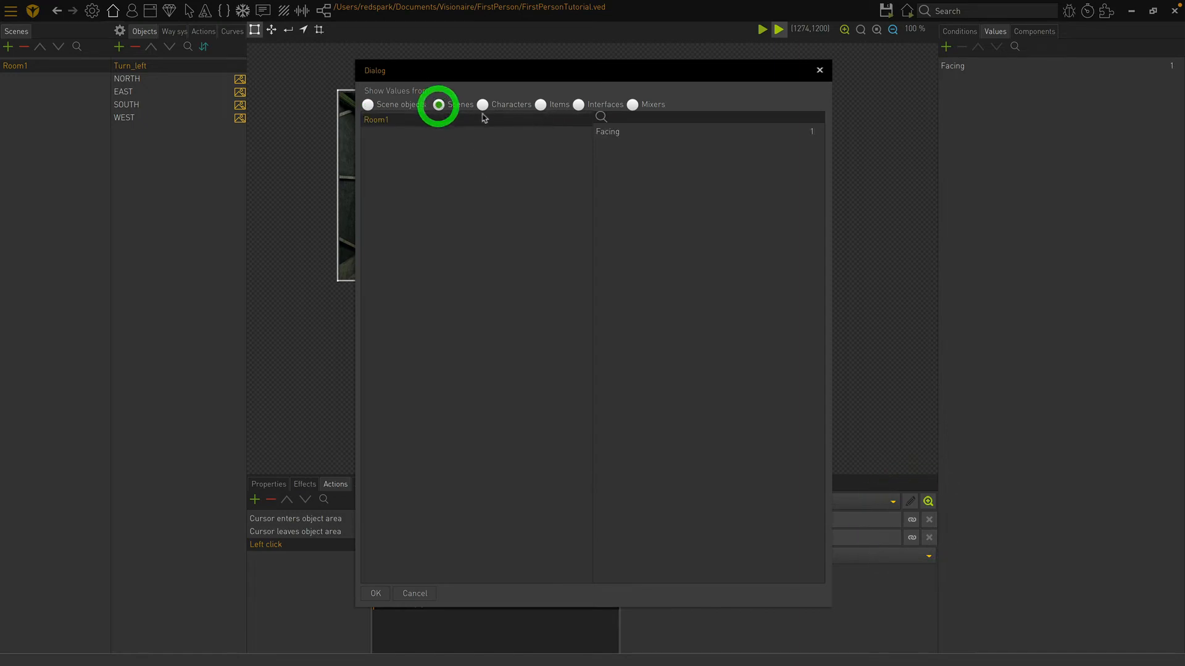
pyautogui.click(438, 105)
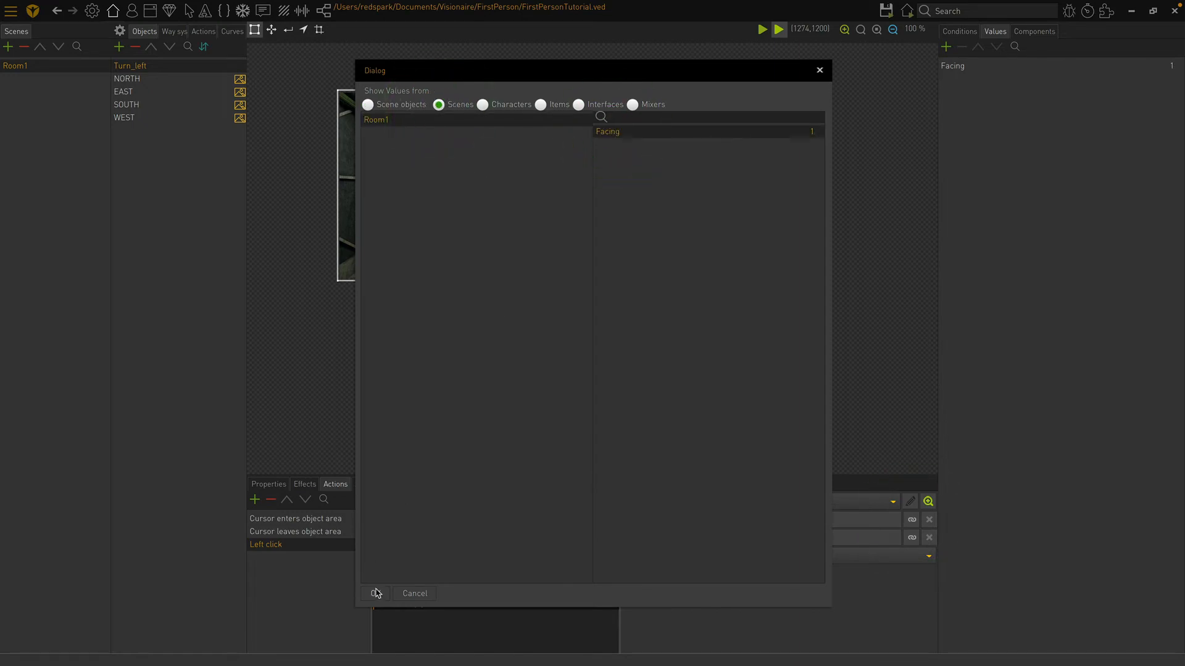
pyautogui.click(374, 593)
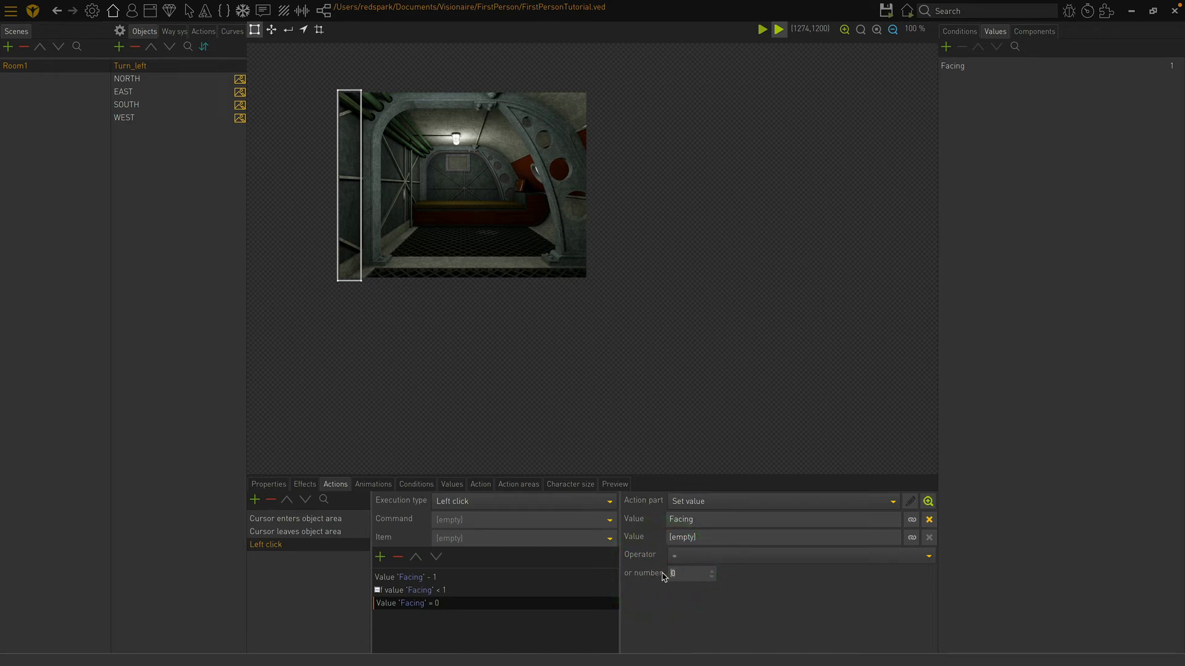
pyautogui.write('4')
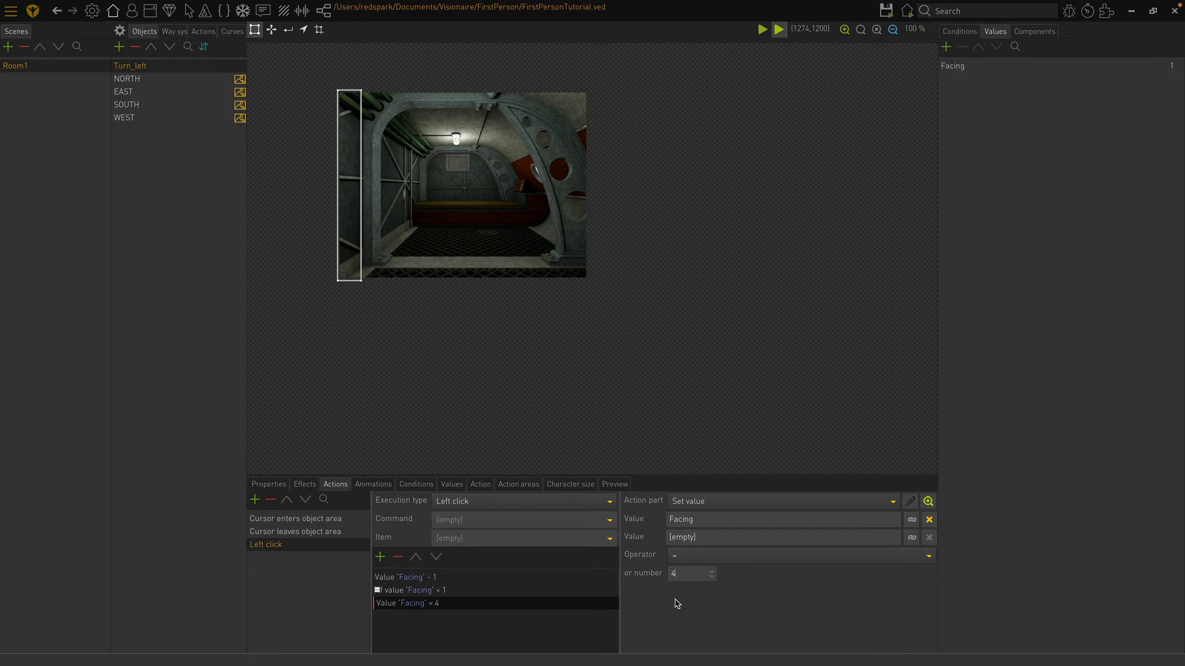
pyautogui.click(911, 501)
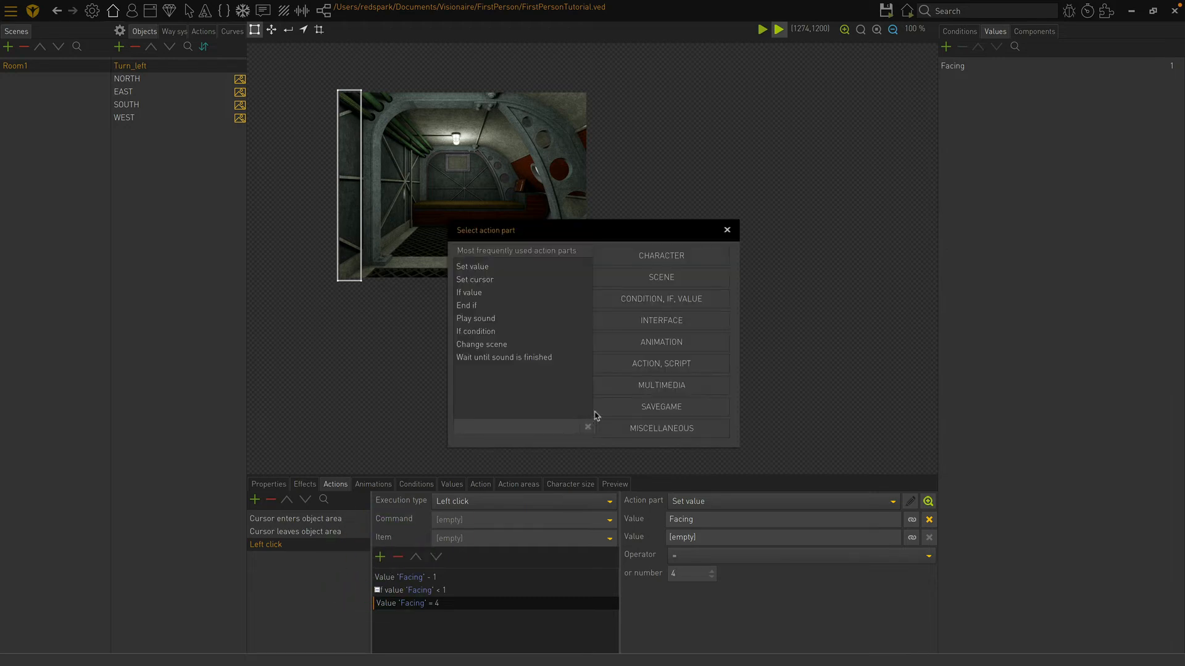
# Step: Close the check with End if, then add a Play sound part using footstepsSolid.ogg
pyautogui.click(661, 298)
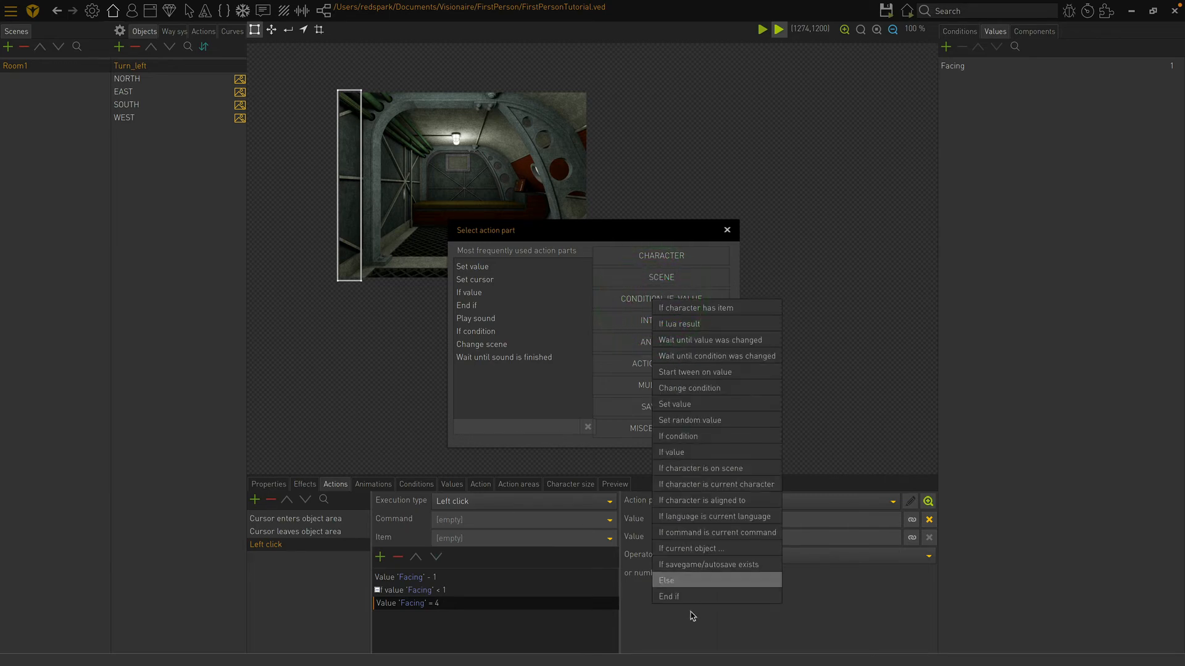
pyautogui.click(667, 597)
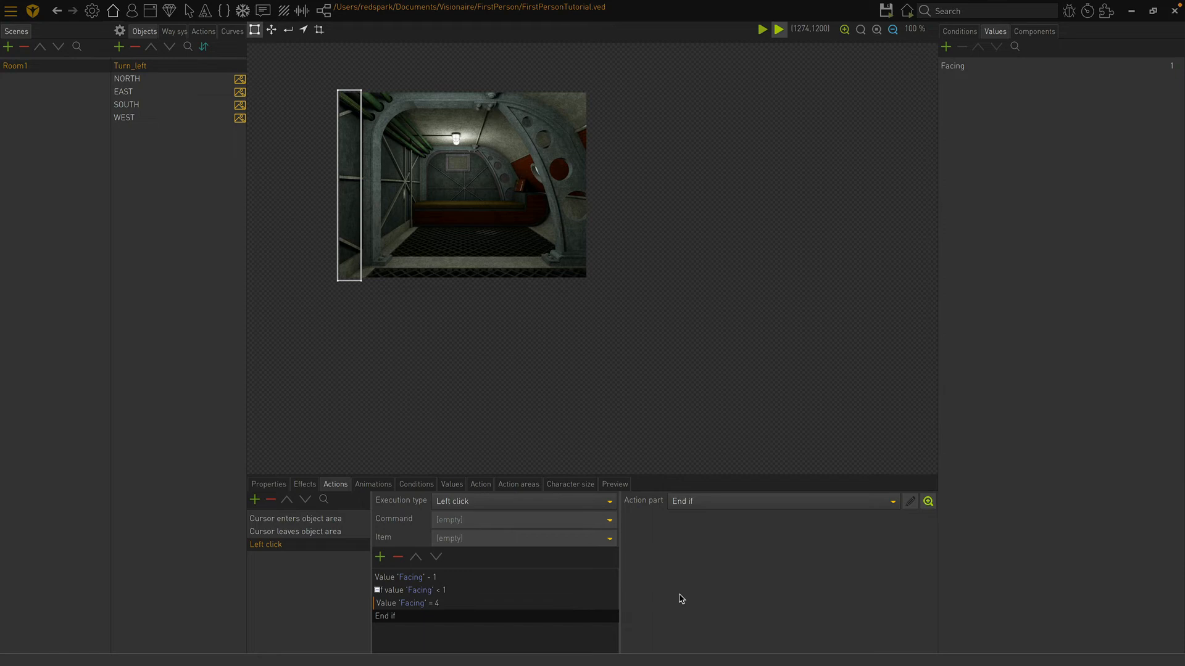
pyautogui.moveTo(407, 617)
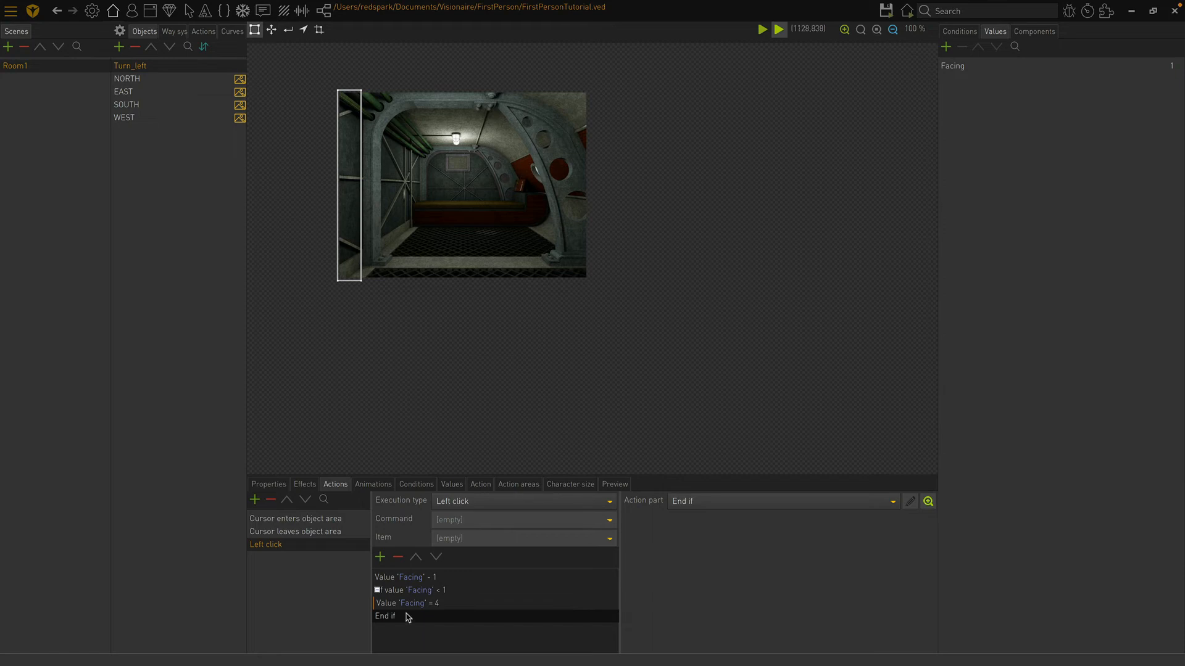
pyautogui.click(380, 556)
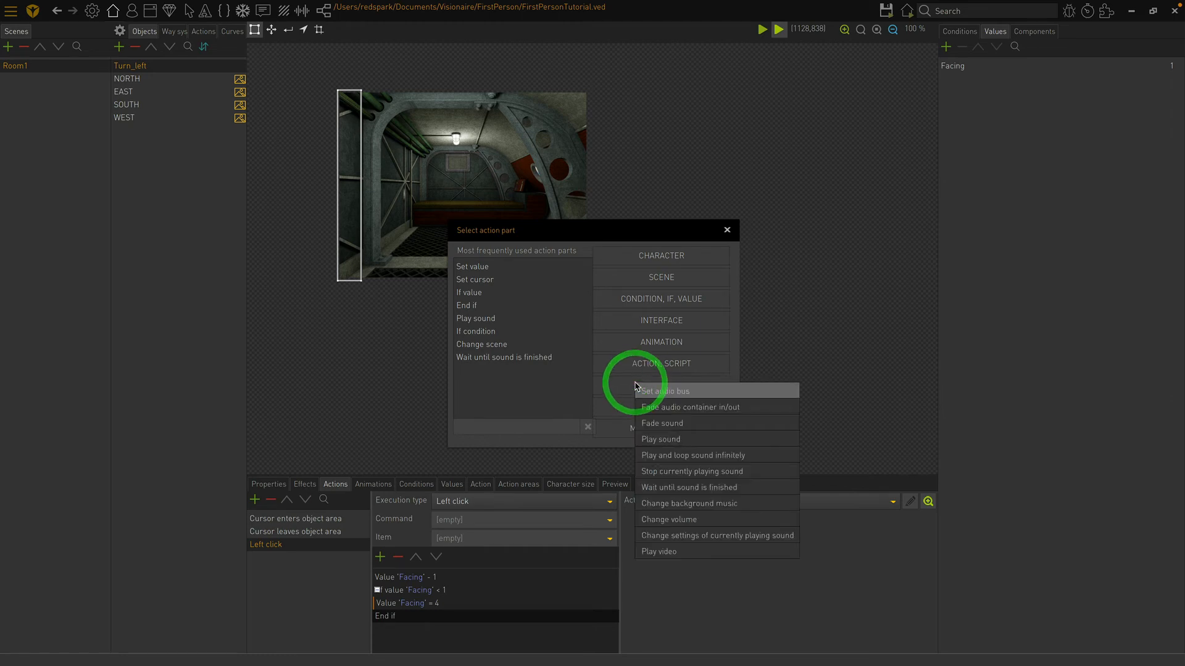
pyautogui.moveTo(662, 439)
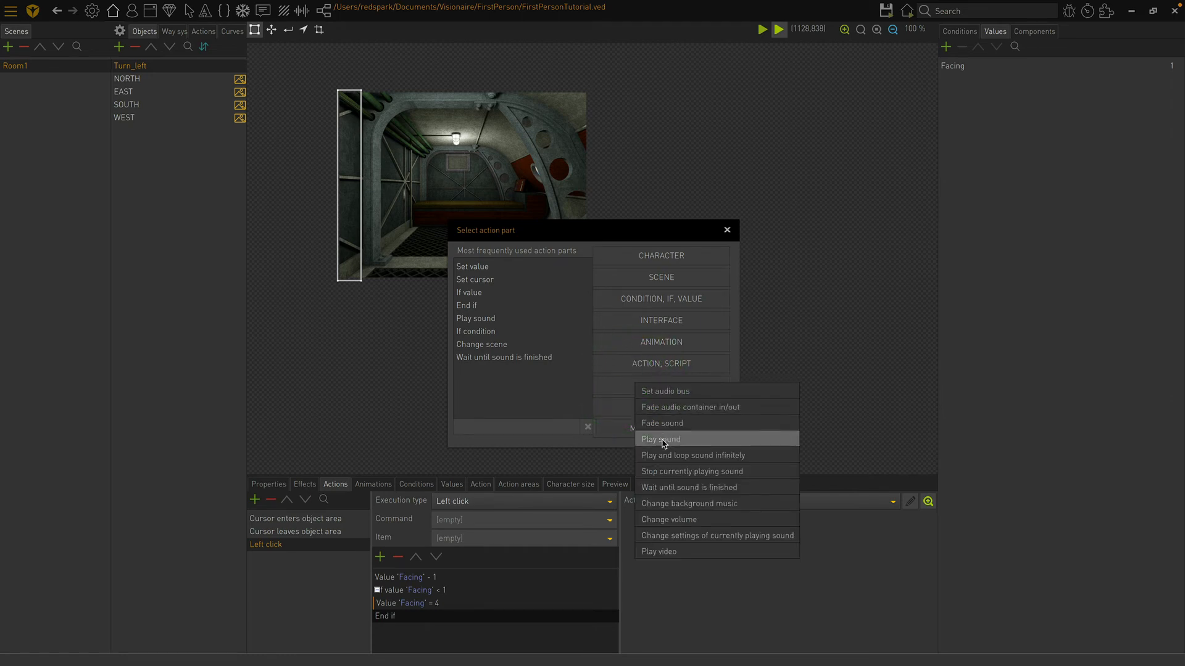
pyautogui.click(660, 439)
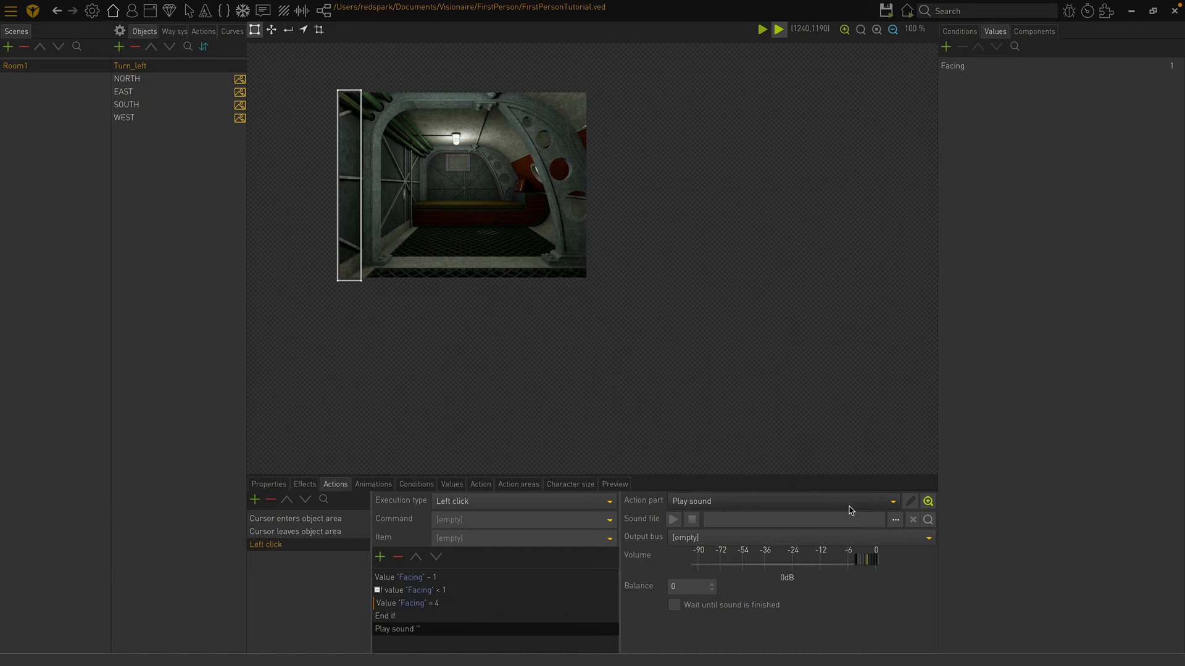
pyautogui.click(895, 519)
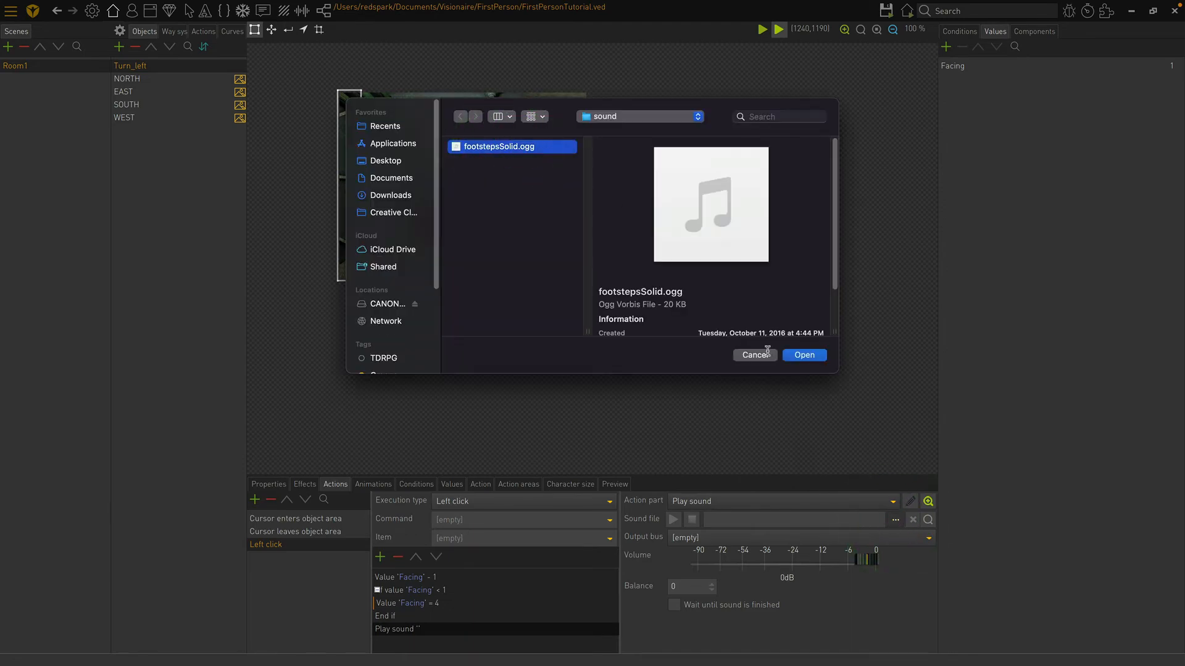
pyautogui.click(802, 355)
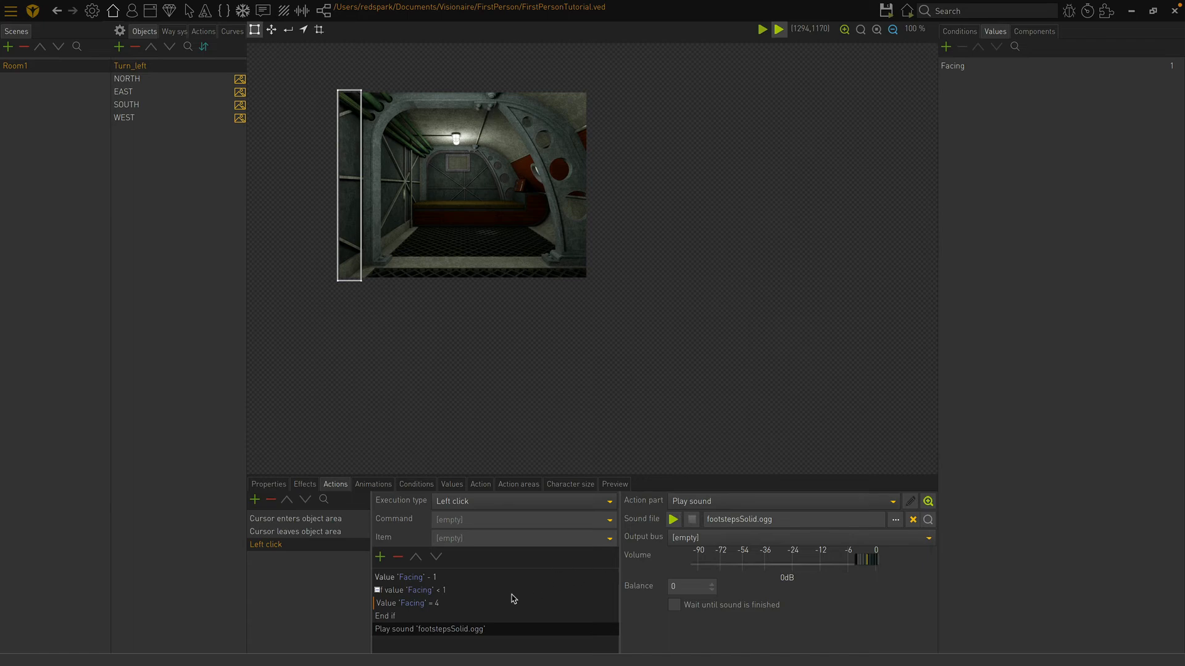
pyautogui.moveTo(623, 413)
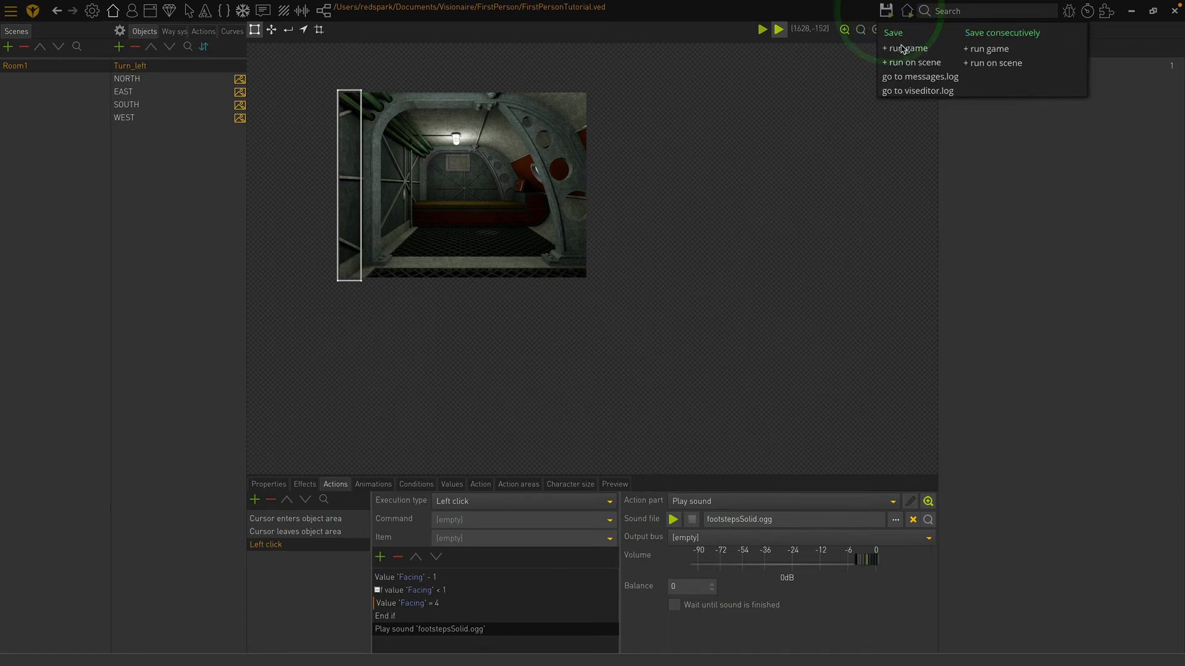
# Step: Save and run the game, then click the room's left edge to test turning left
pyautogui.click(908, 48)
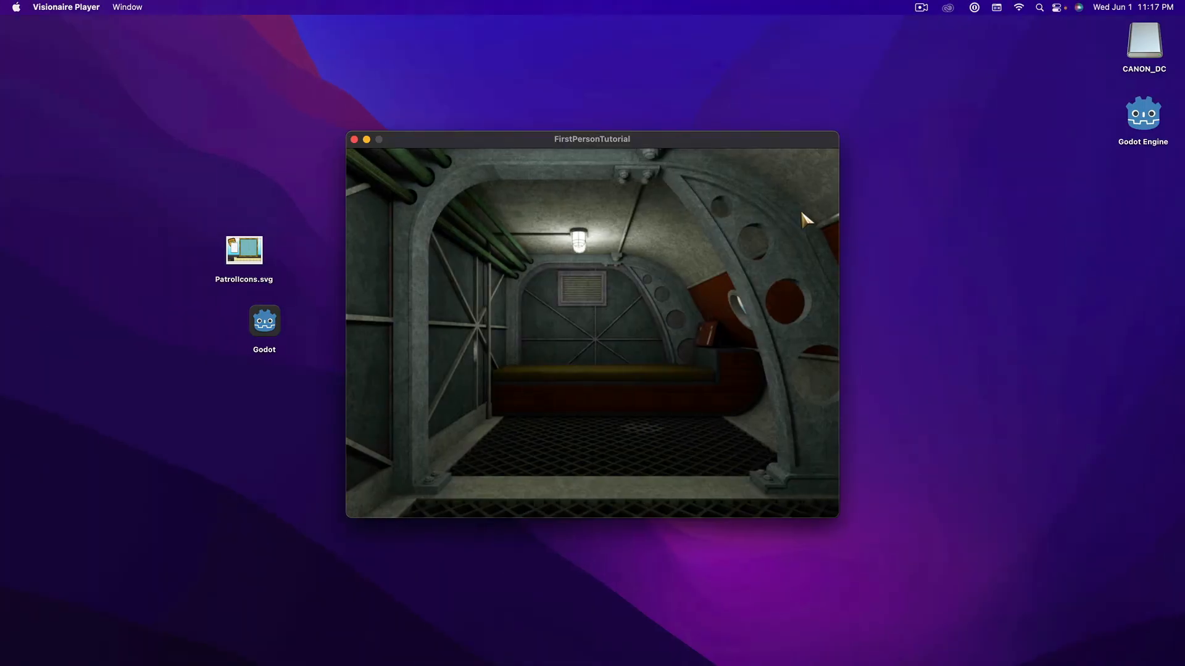
pyautogui.moveTo(378, 318)
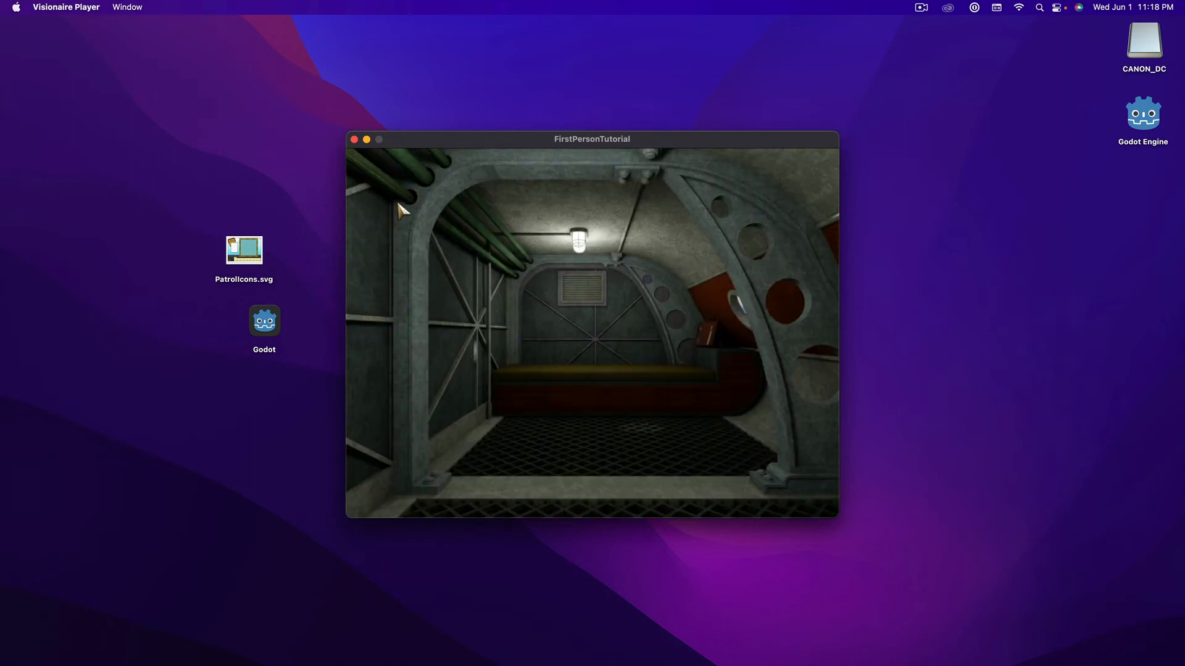
pyautogui.click(353, 139)
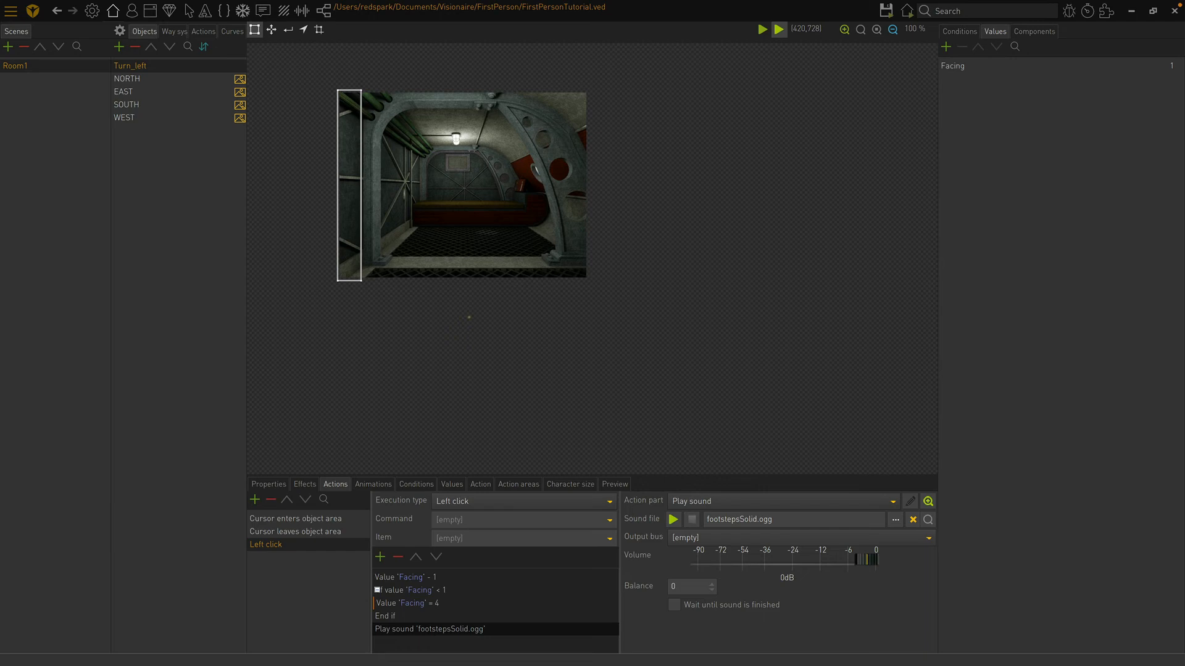
# Step: Duplicate Turn_left as Turn_right and switch its cursor-enter cursor to right_turn
pyautogui.rightClick(129, 66)
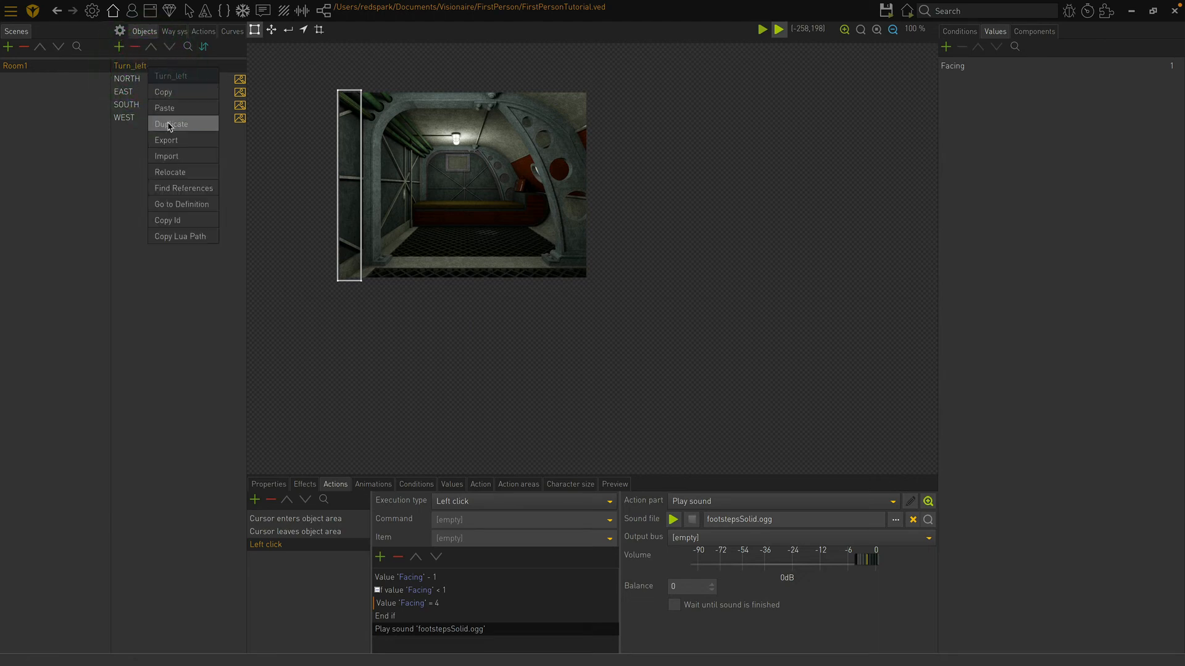
pyautogui.click(172, 124)
pyautogui.write('Turn_right')
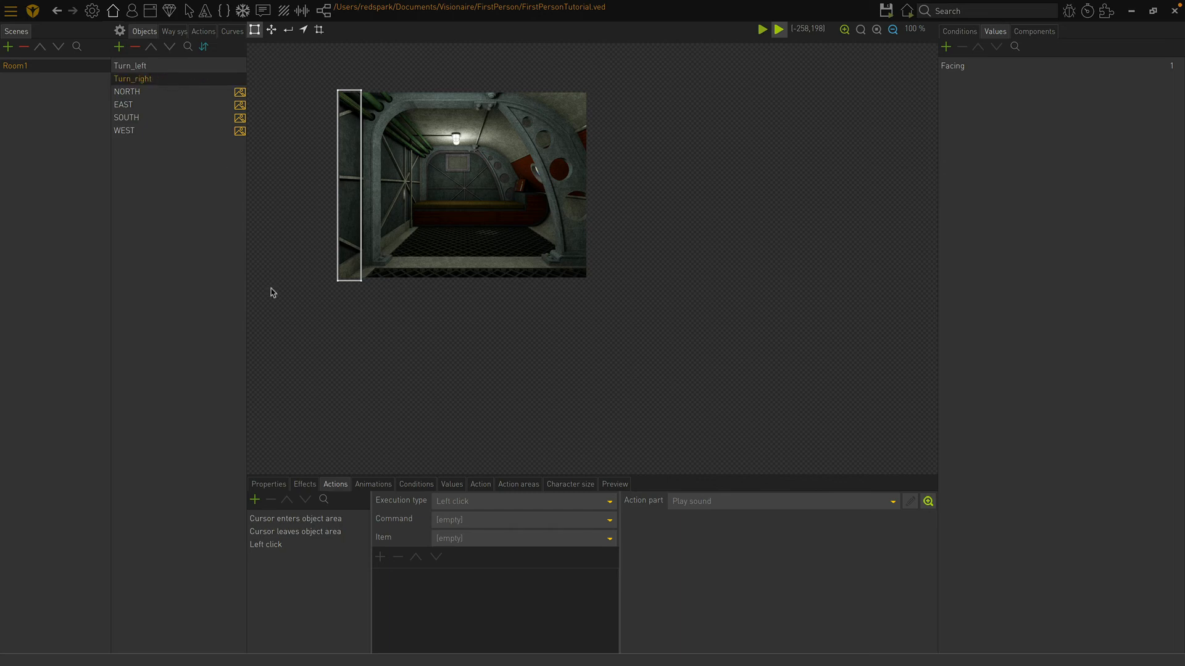
pyautogui.click(296, 519)
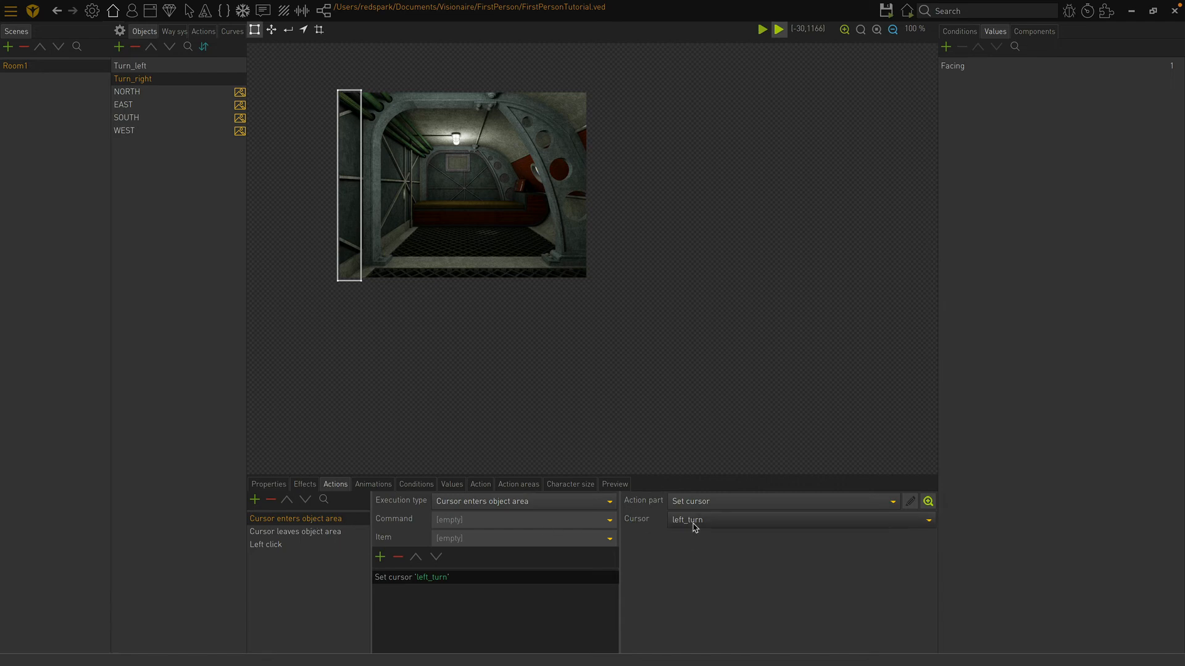
pyautogui.click(797, 519)
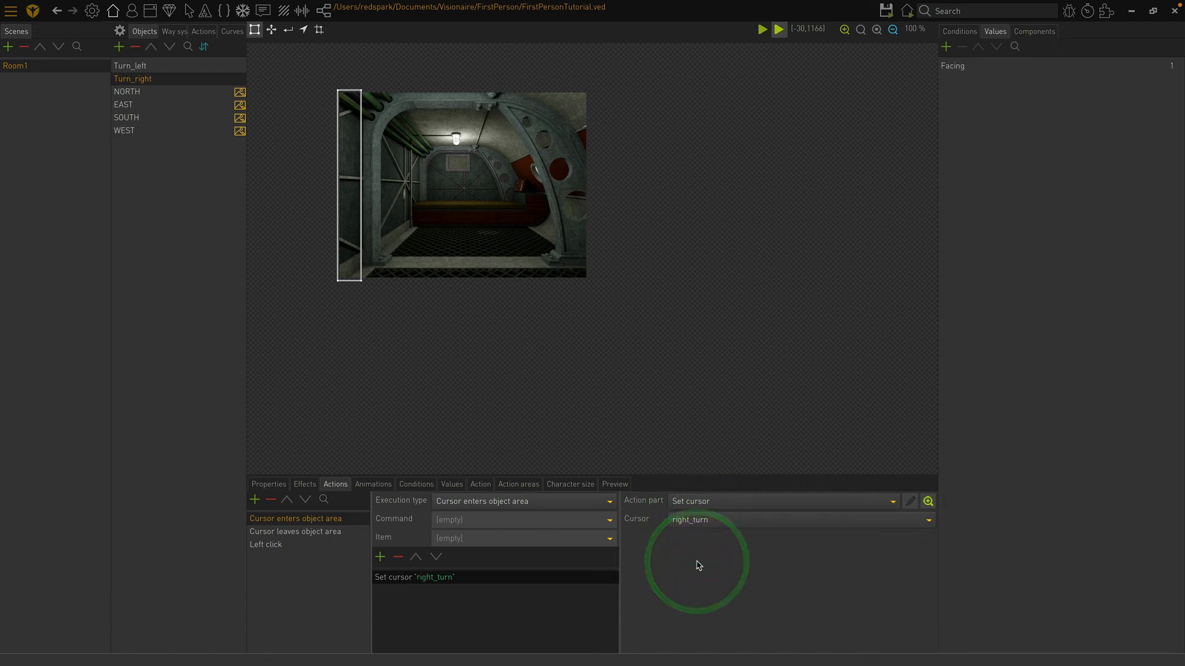
pyautogui.click(295, 531)
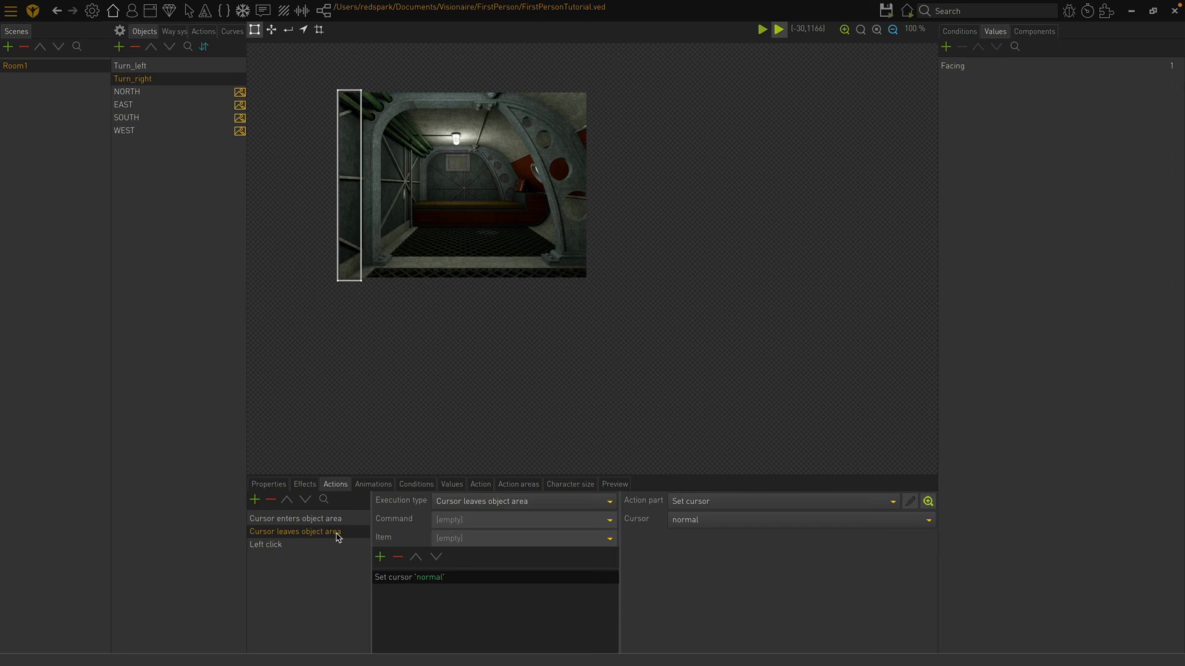
# Step: Change Turn_right's left click to add 1 to Facing, resetting to 1 when above 4
pyautogui.click(265, 545)
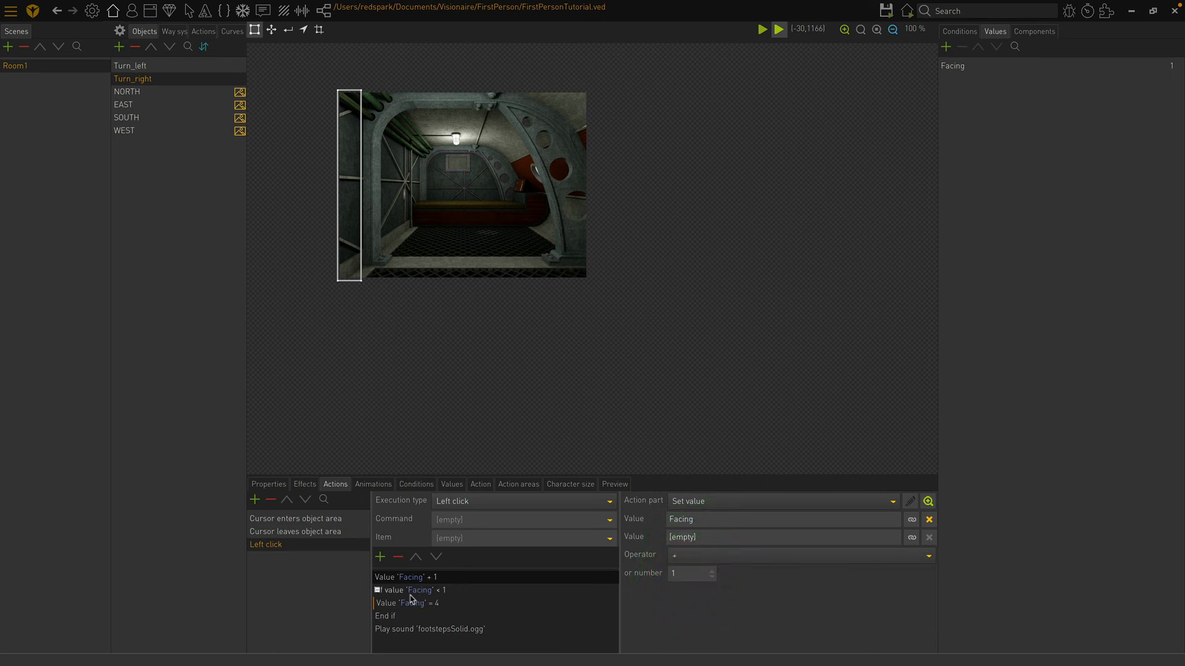
pyautogui.click(412, 590)
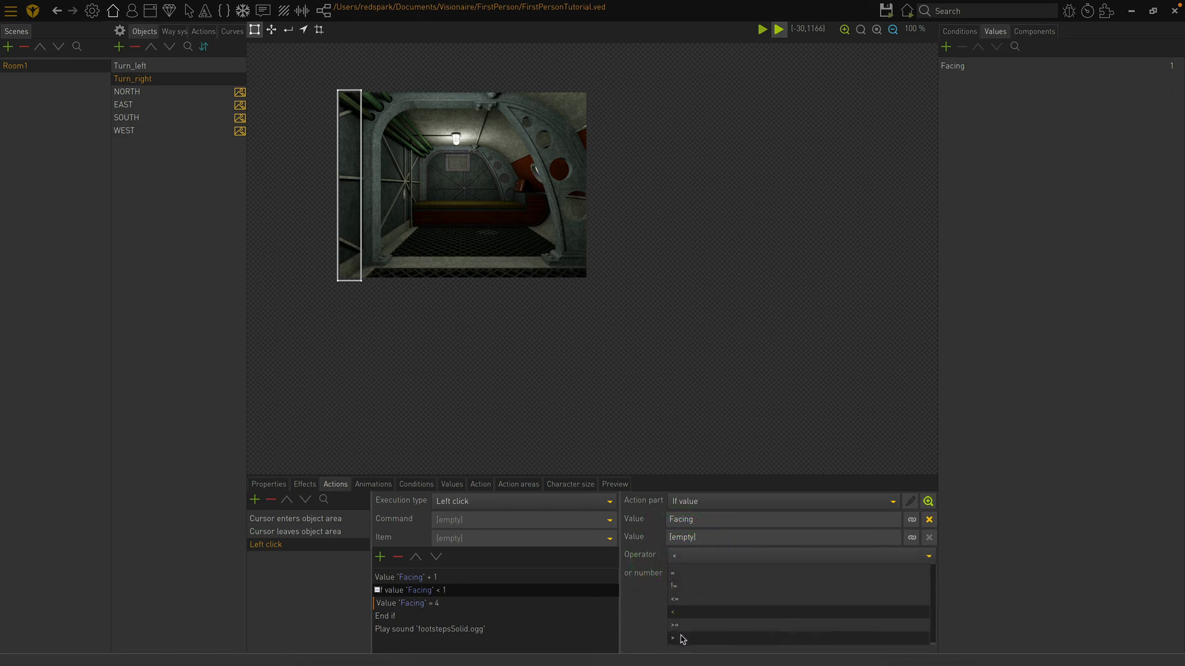
pyautogui.click(674, 639)
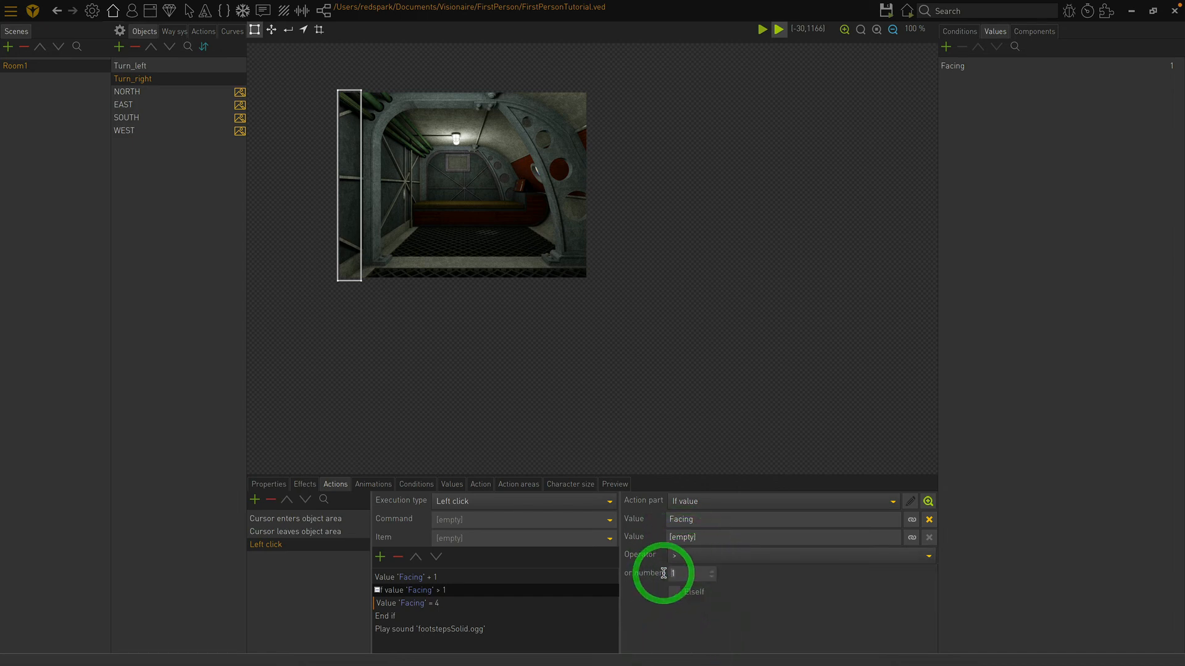
pyautogui.write('4')
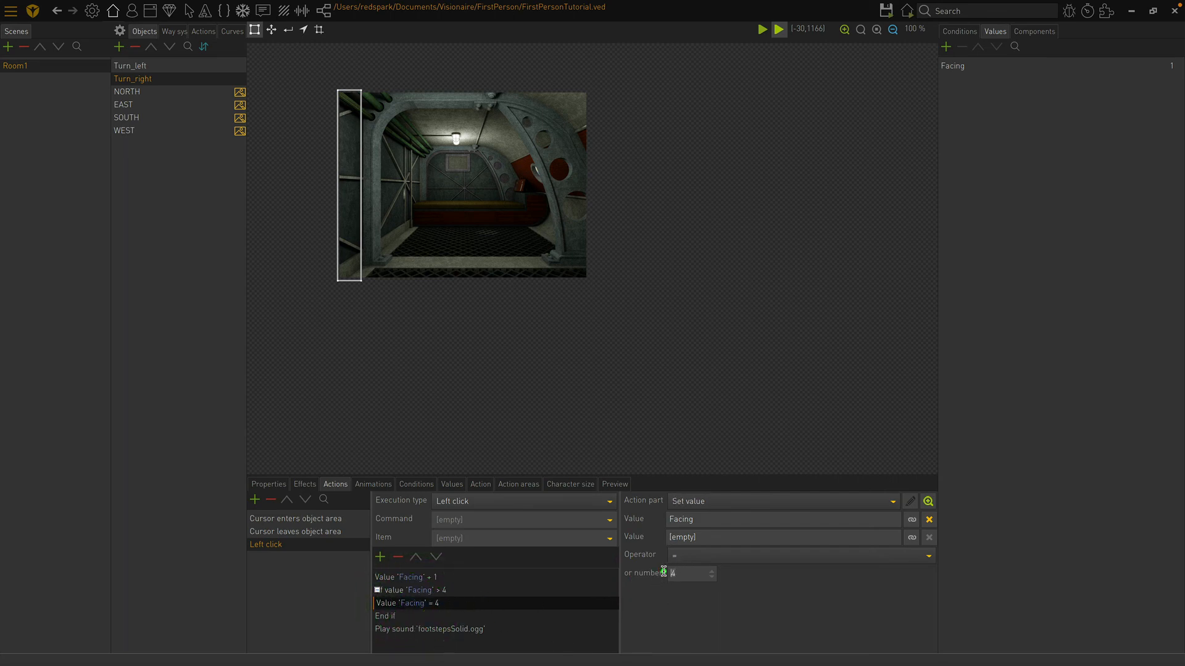
pyautogui.write('1')
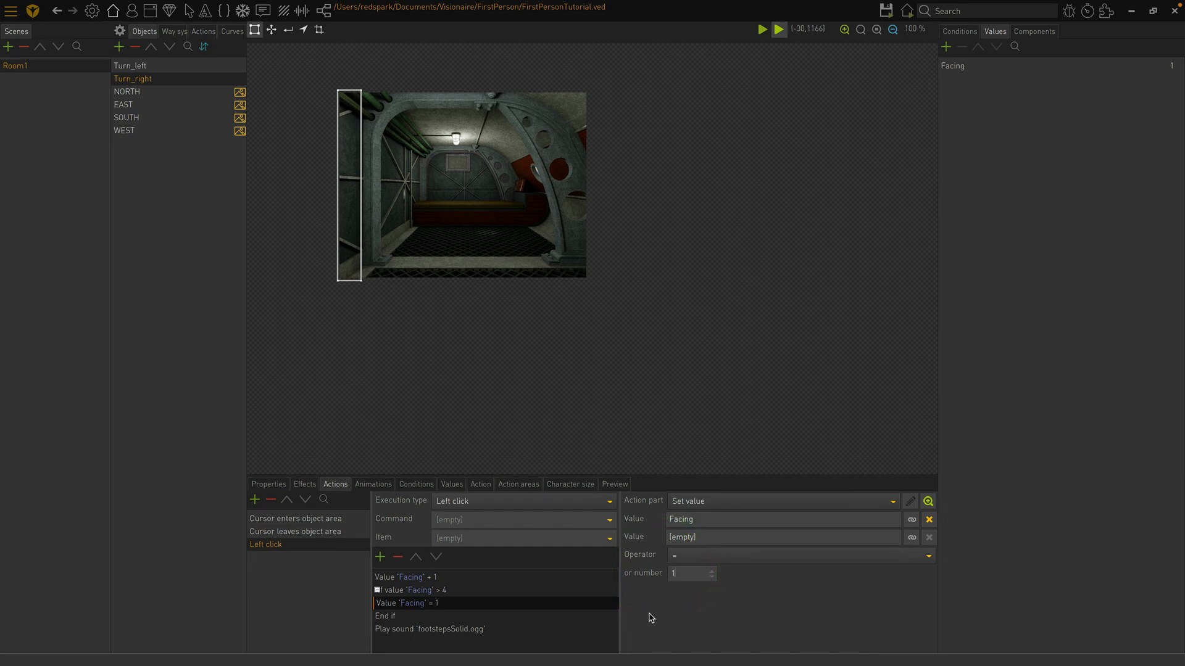
pyautogui.moveTo(428, 593)
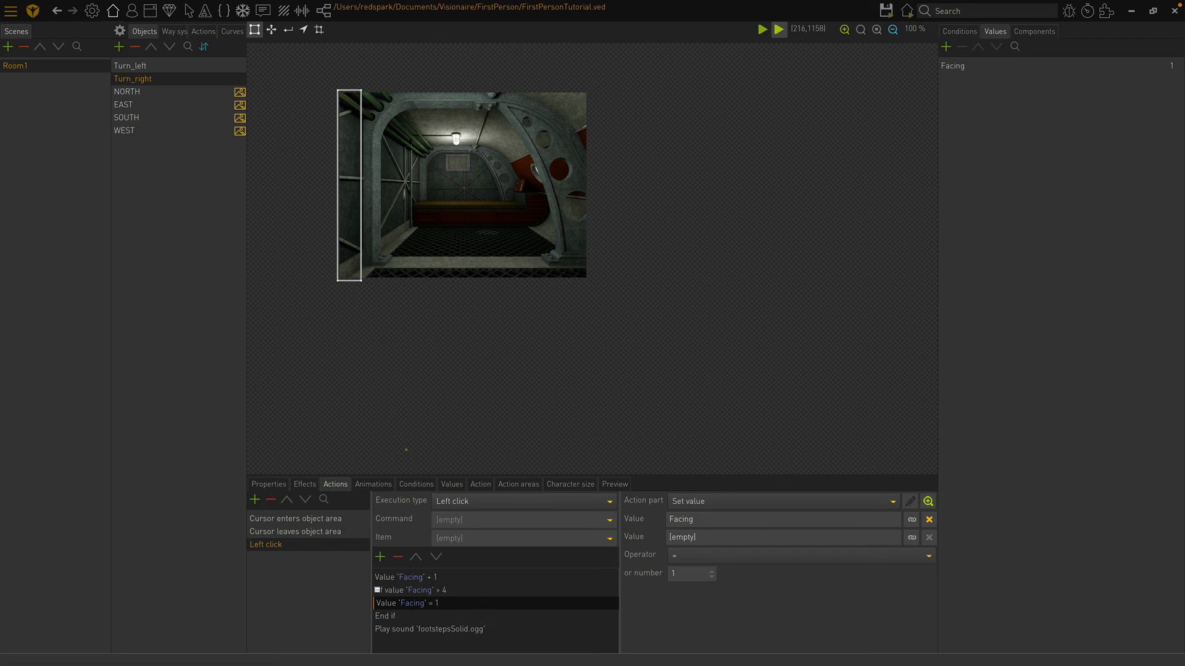
pyautogui.moveTo(406, 435)
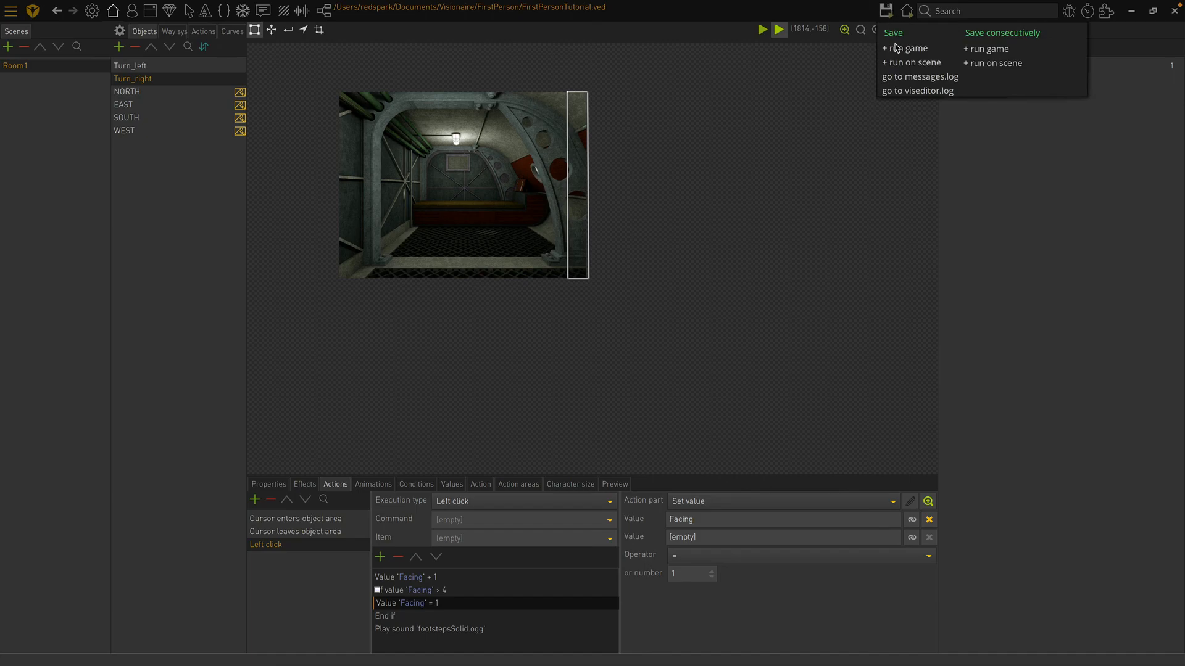
# Step: Save the project and launch it in Visionaire Player to test the turning hotspots
pyautogui.click(911, 48)
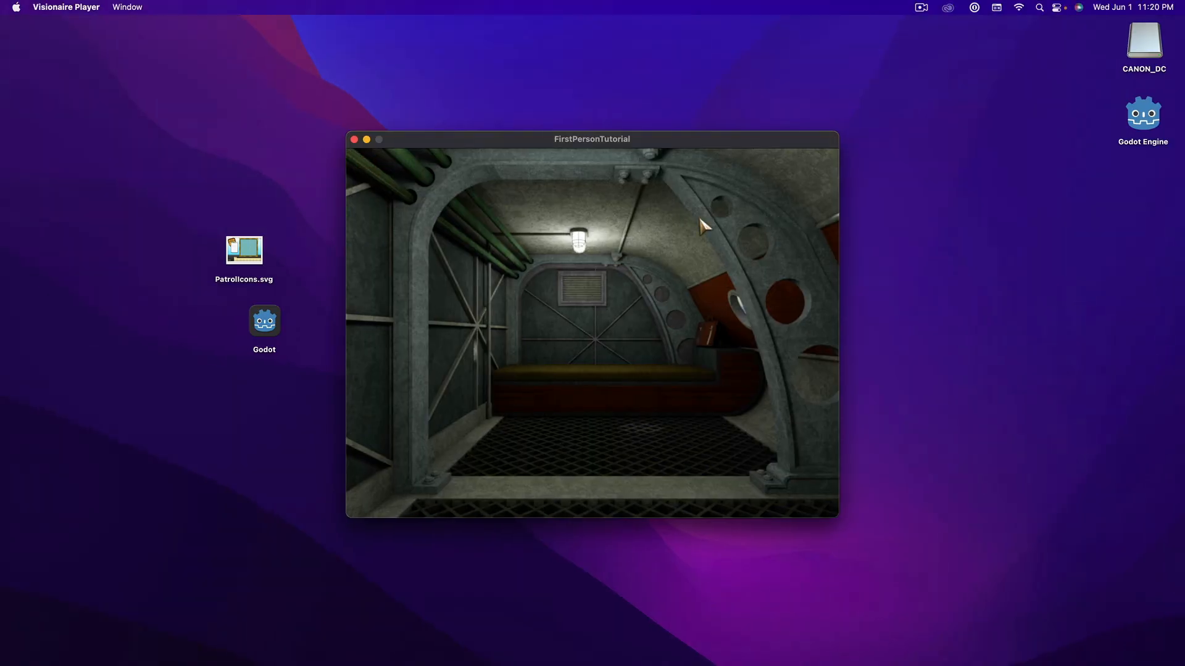
pyautogui.moveTo(823, 259)
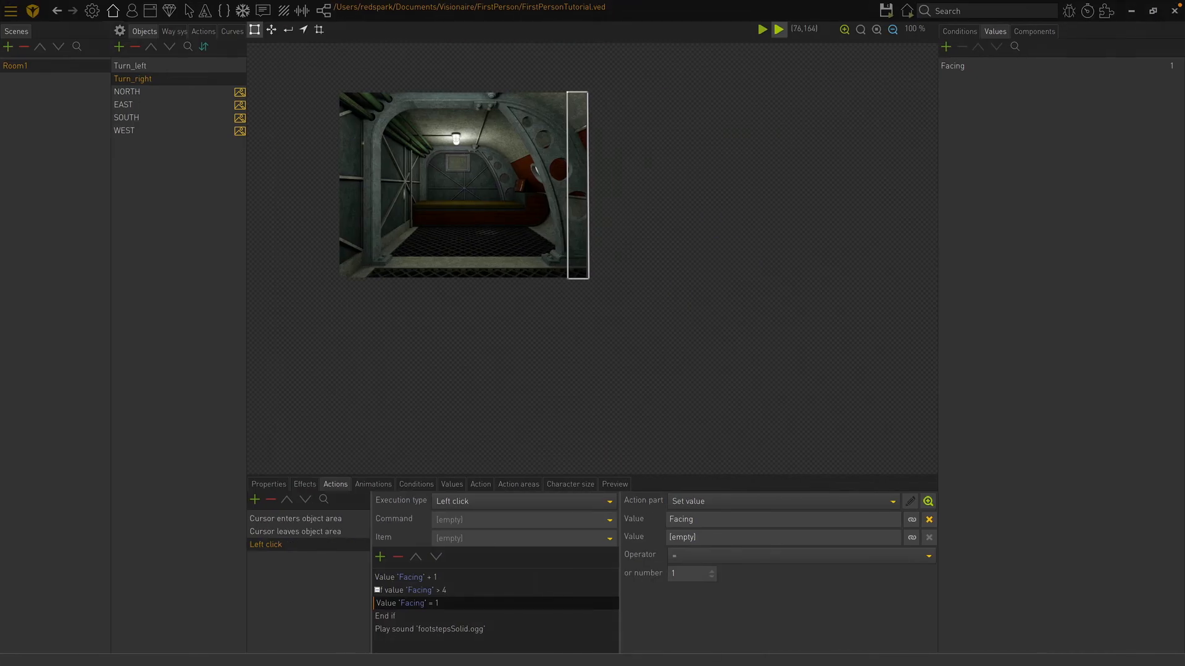
pyautogui.moveTo(510, 378)
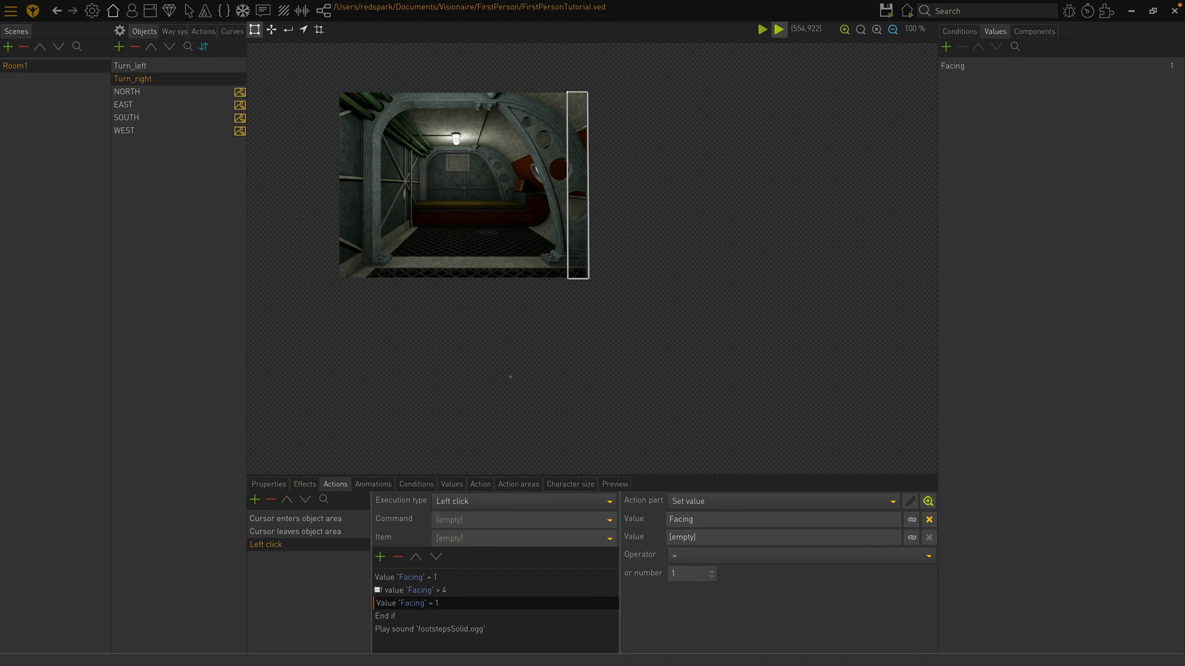
pyautogui.moveTo(209, 247)
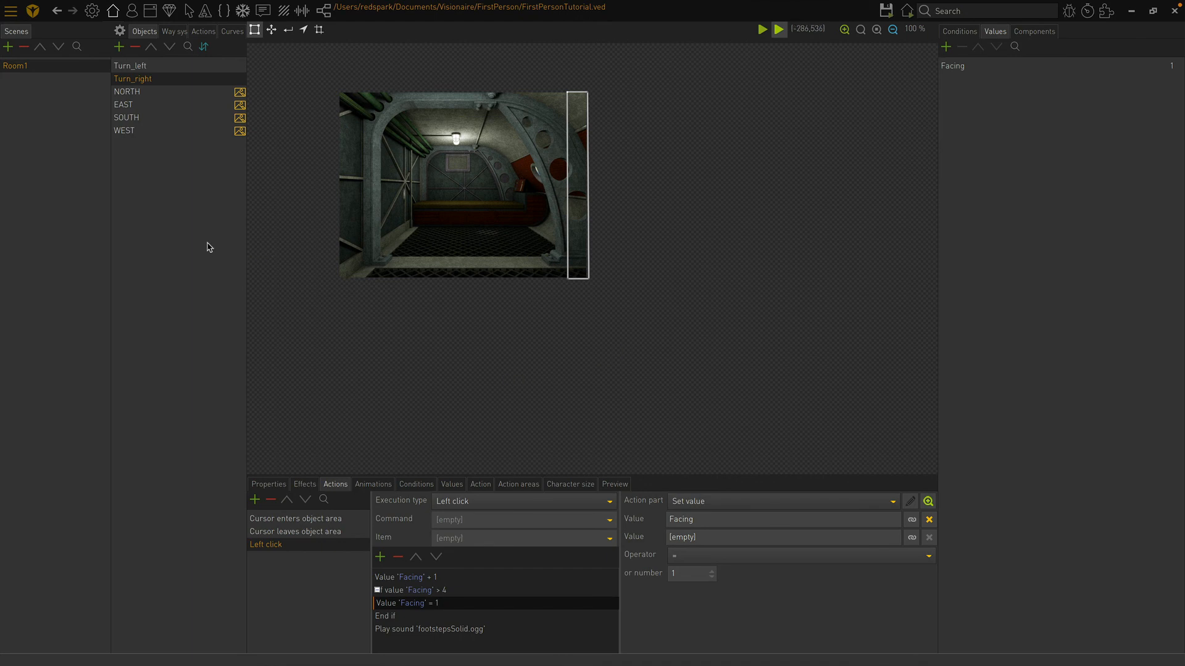